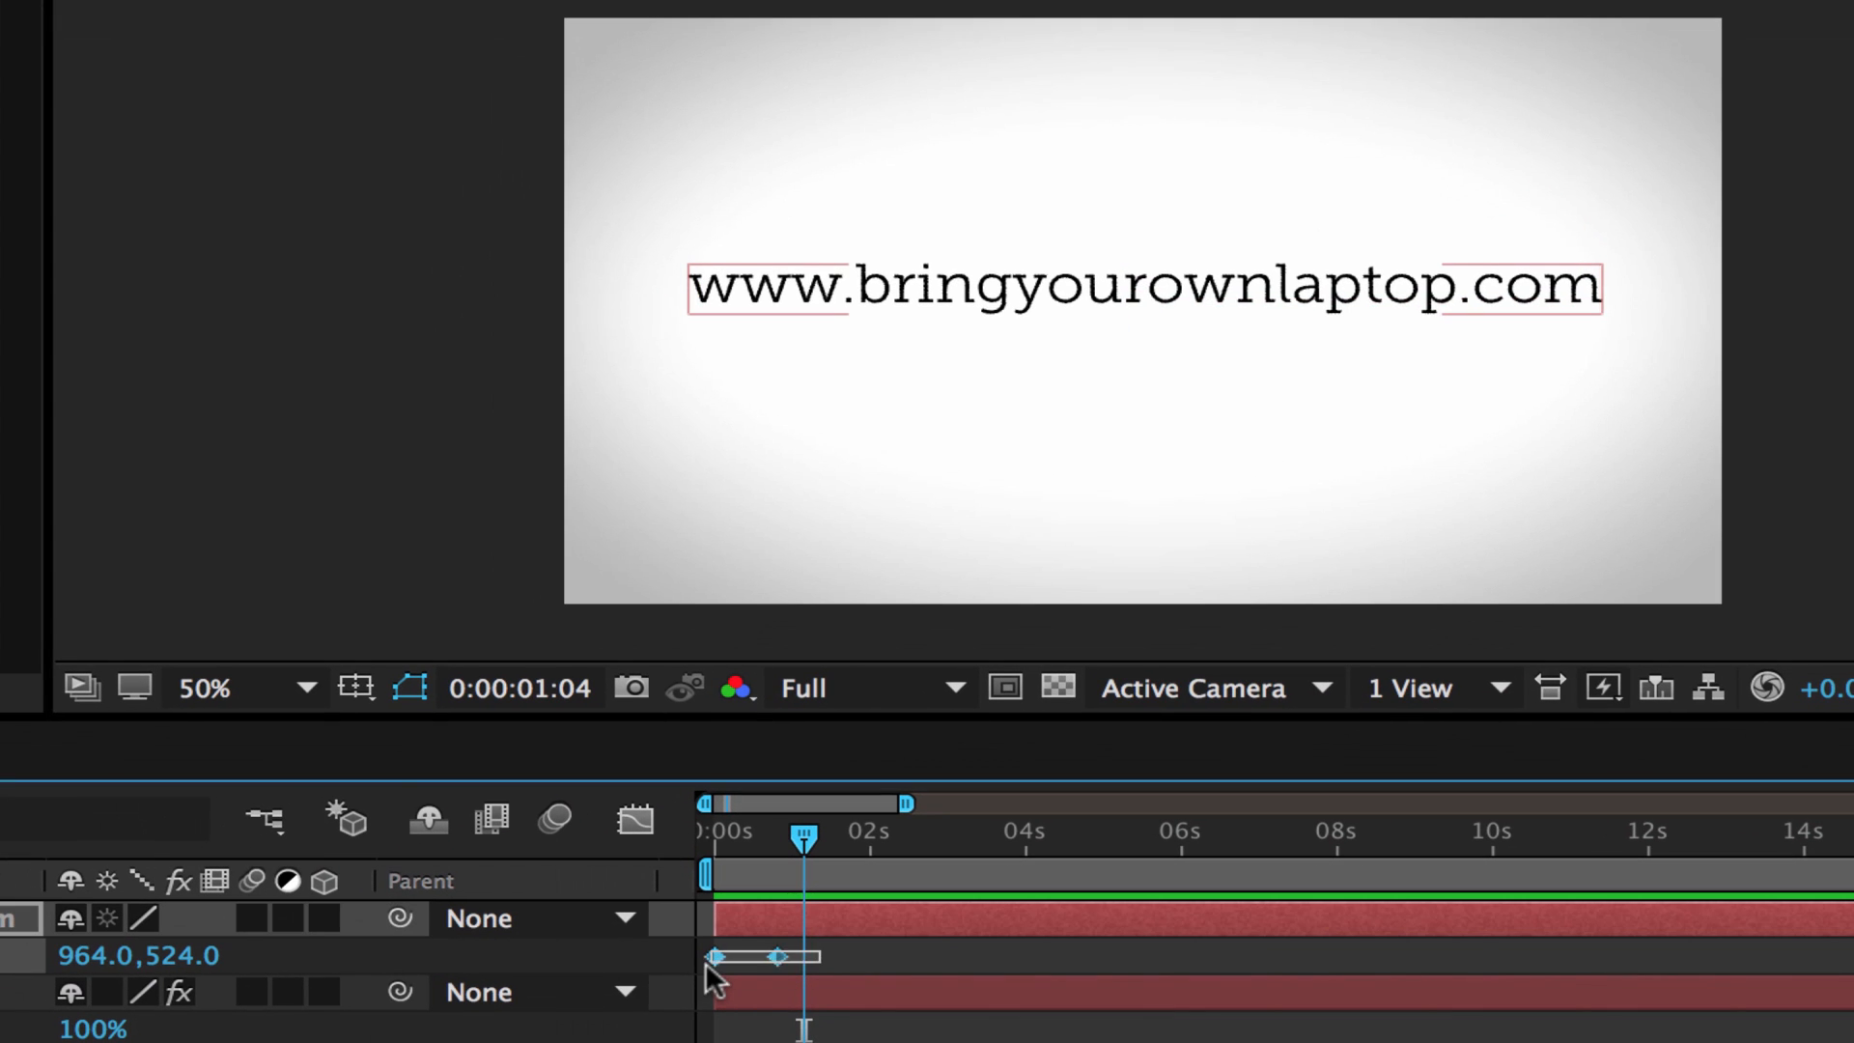
# - Apply Keyframe Velocity easing with 75% influence to the two selected Position keyframes
pyautogui.rightClick(774, 956)
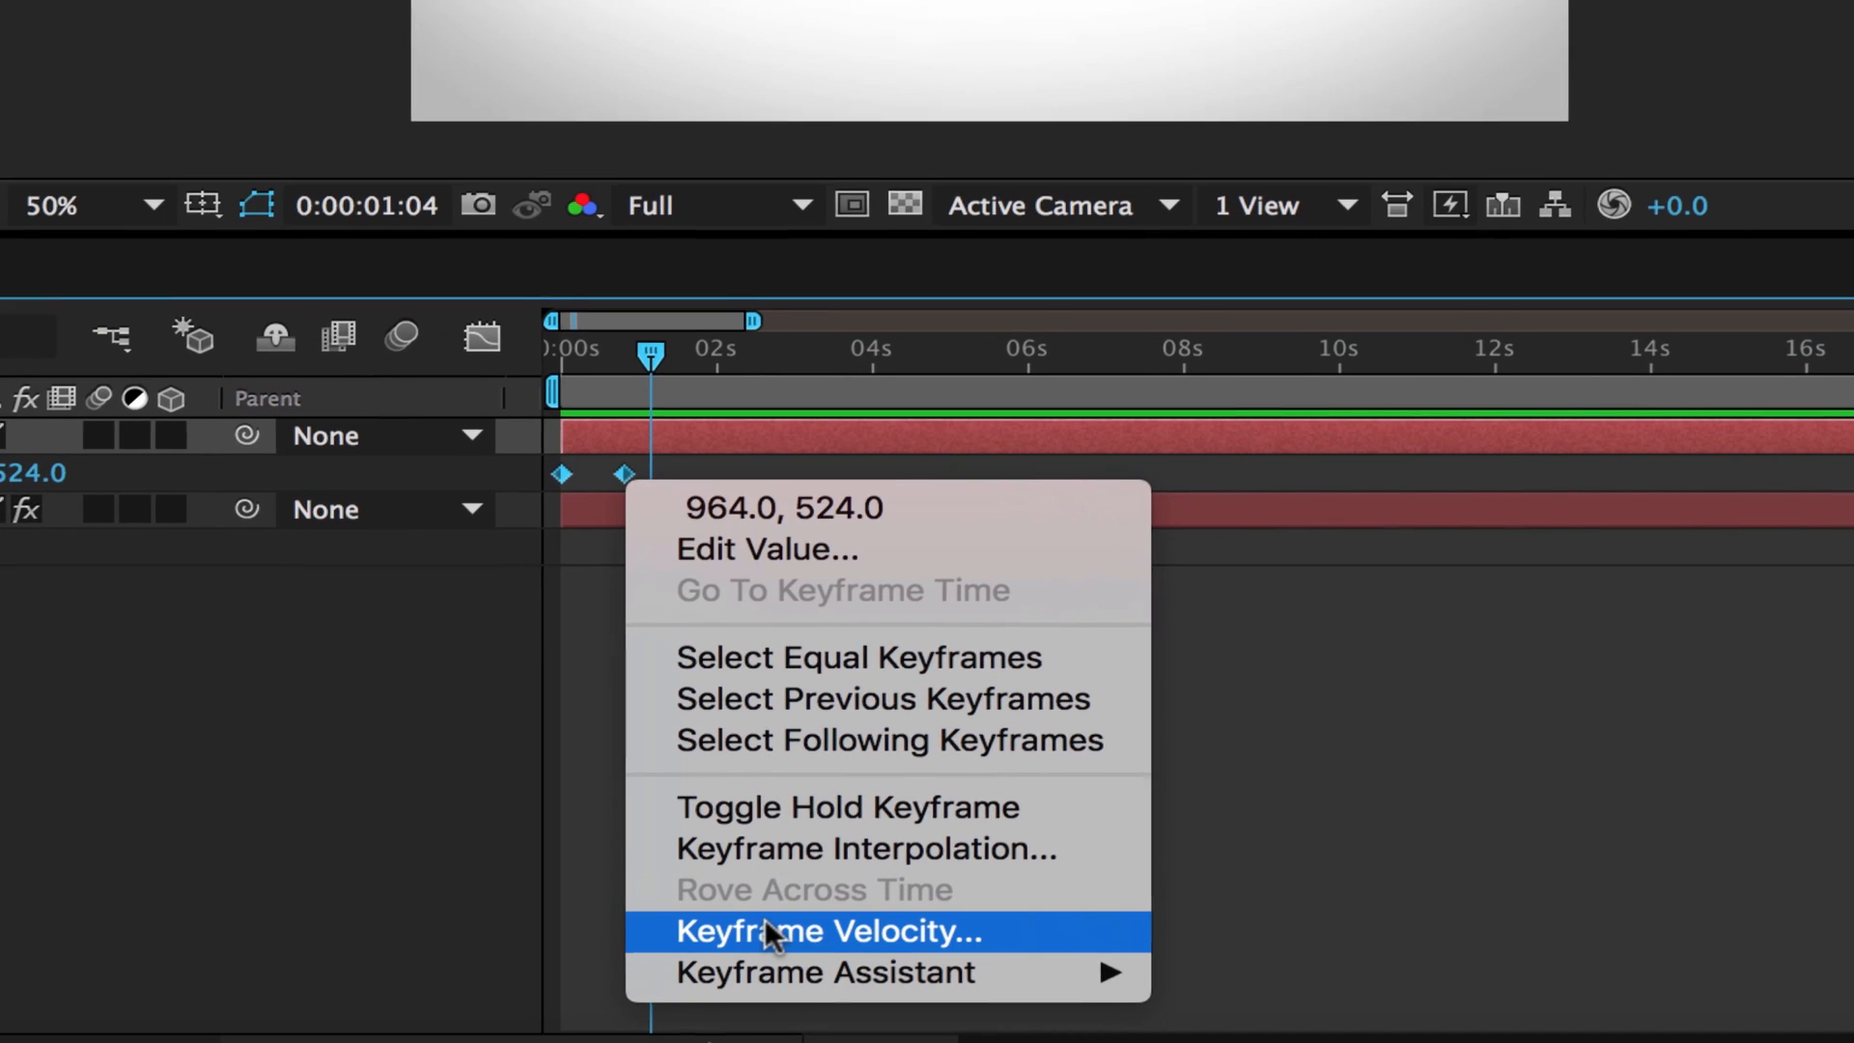
pyautogui.click(829, 931)
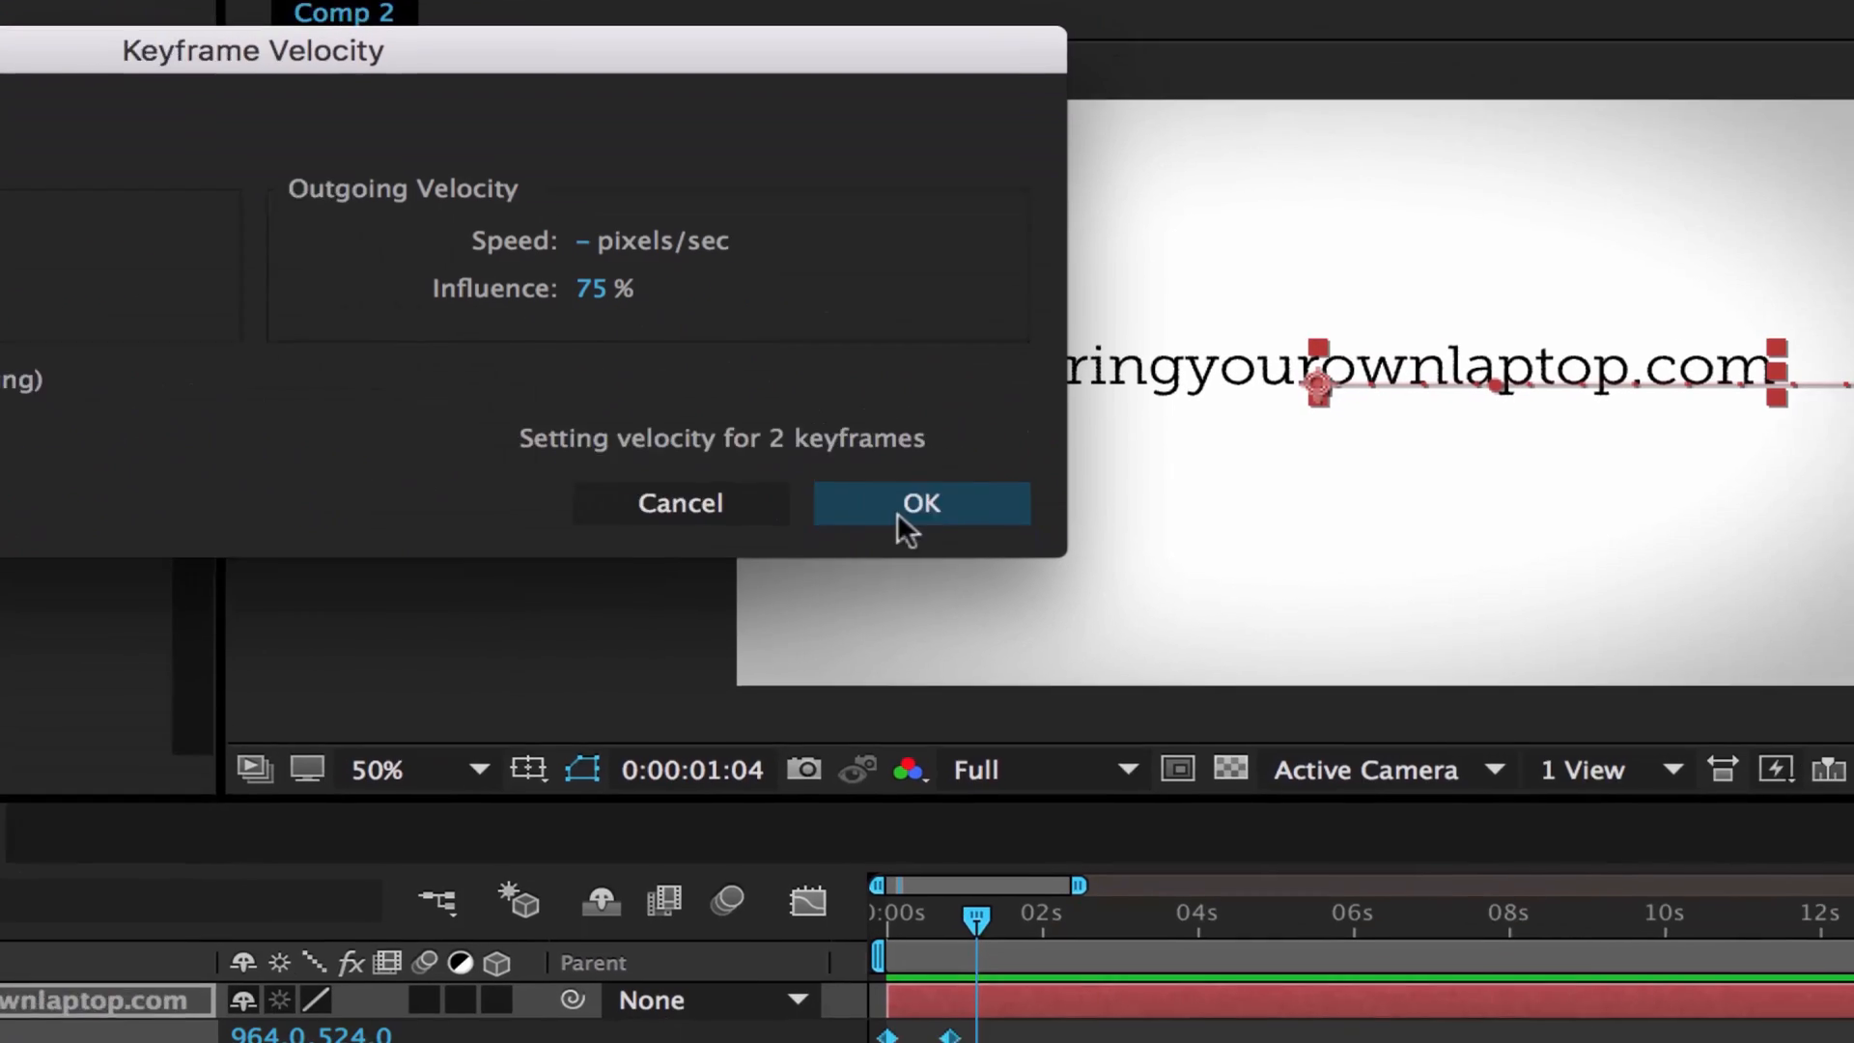
pyautogui.click(921, 502)
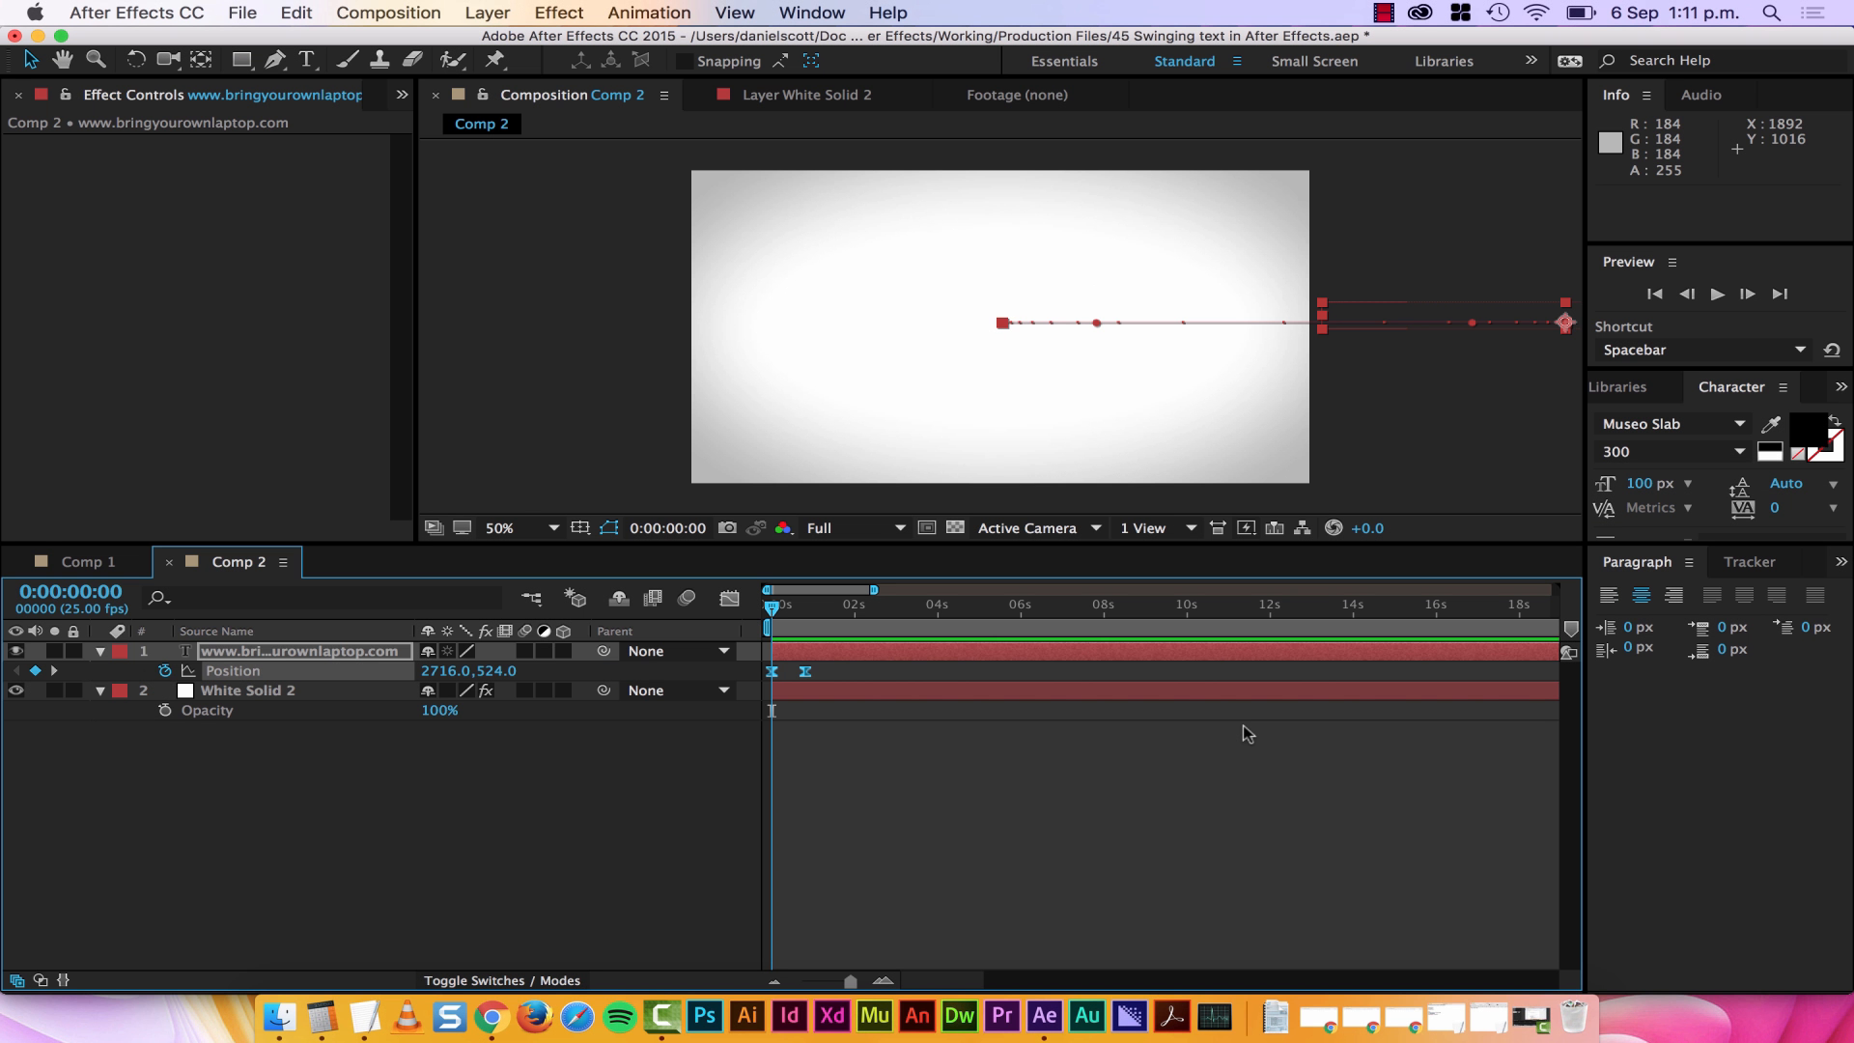
pyautogui.moveTo(1119, 734)
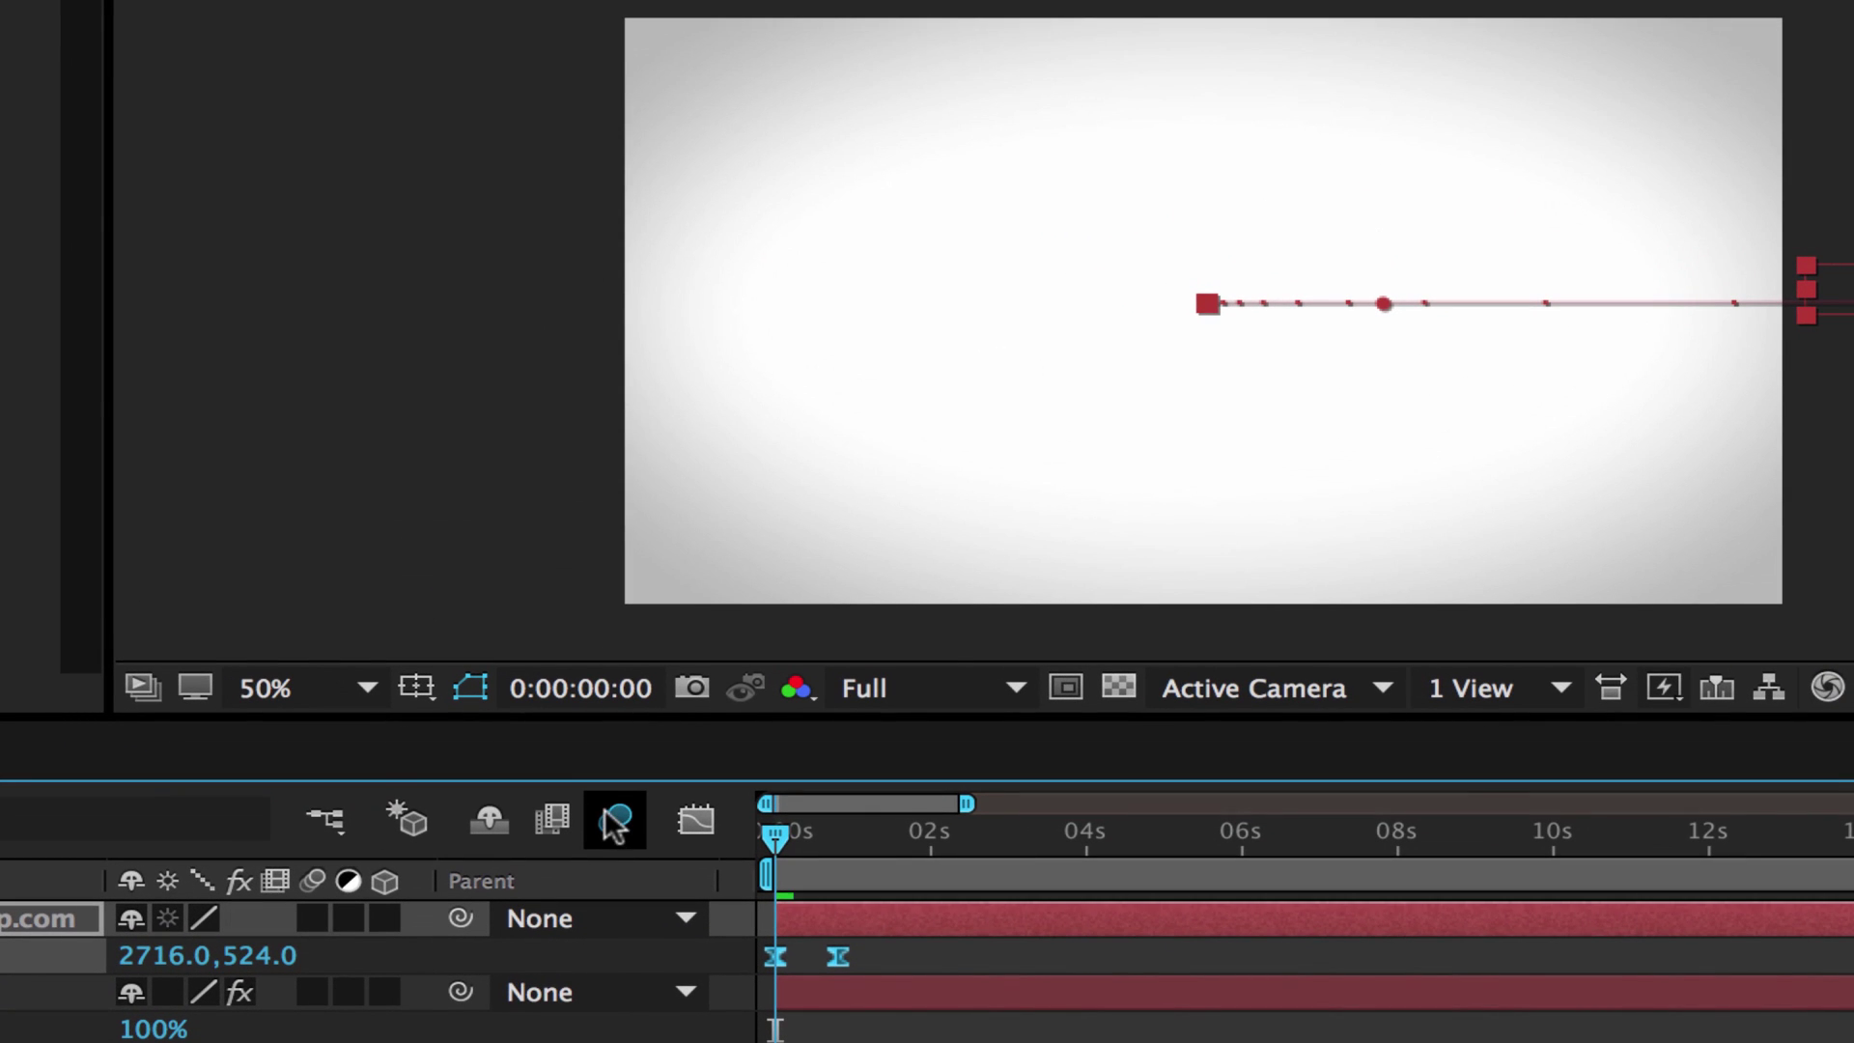
# - Enable the composition's Motion Blur switch and the website text layer's Motion Blur switch
pyautogui.click(614, 819)
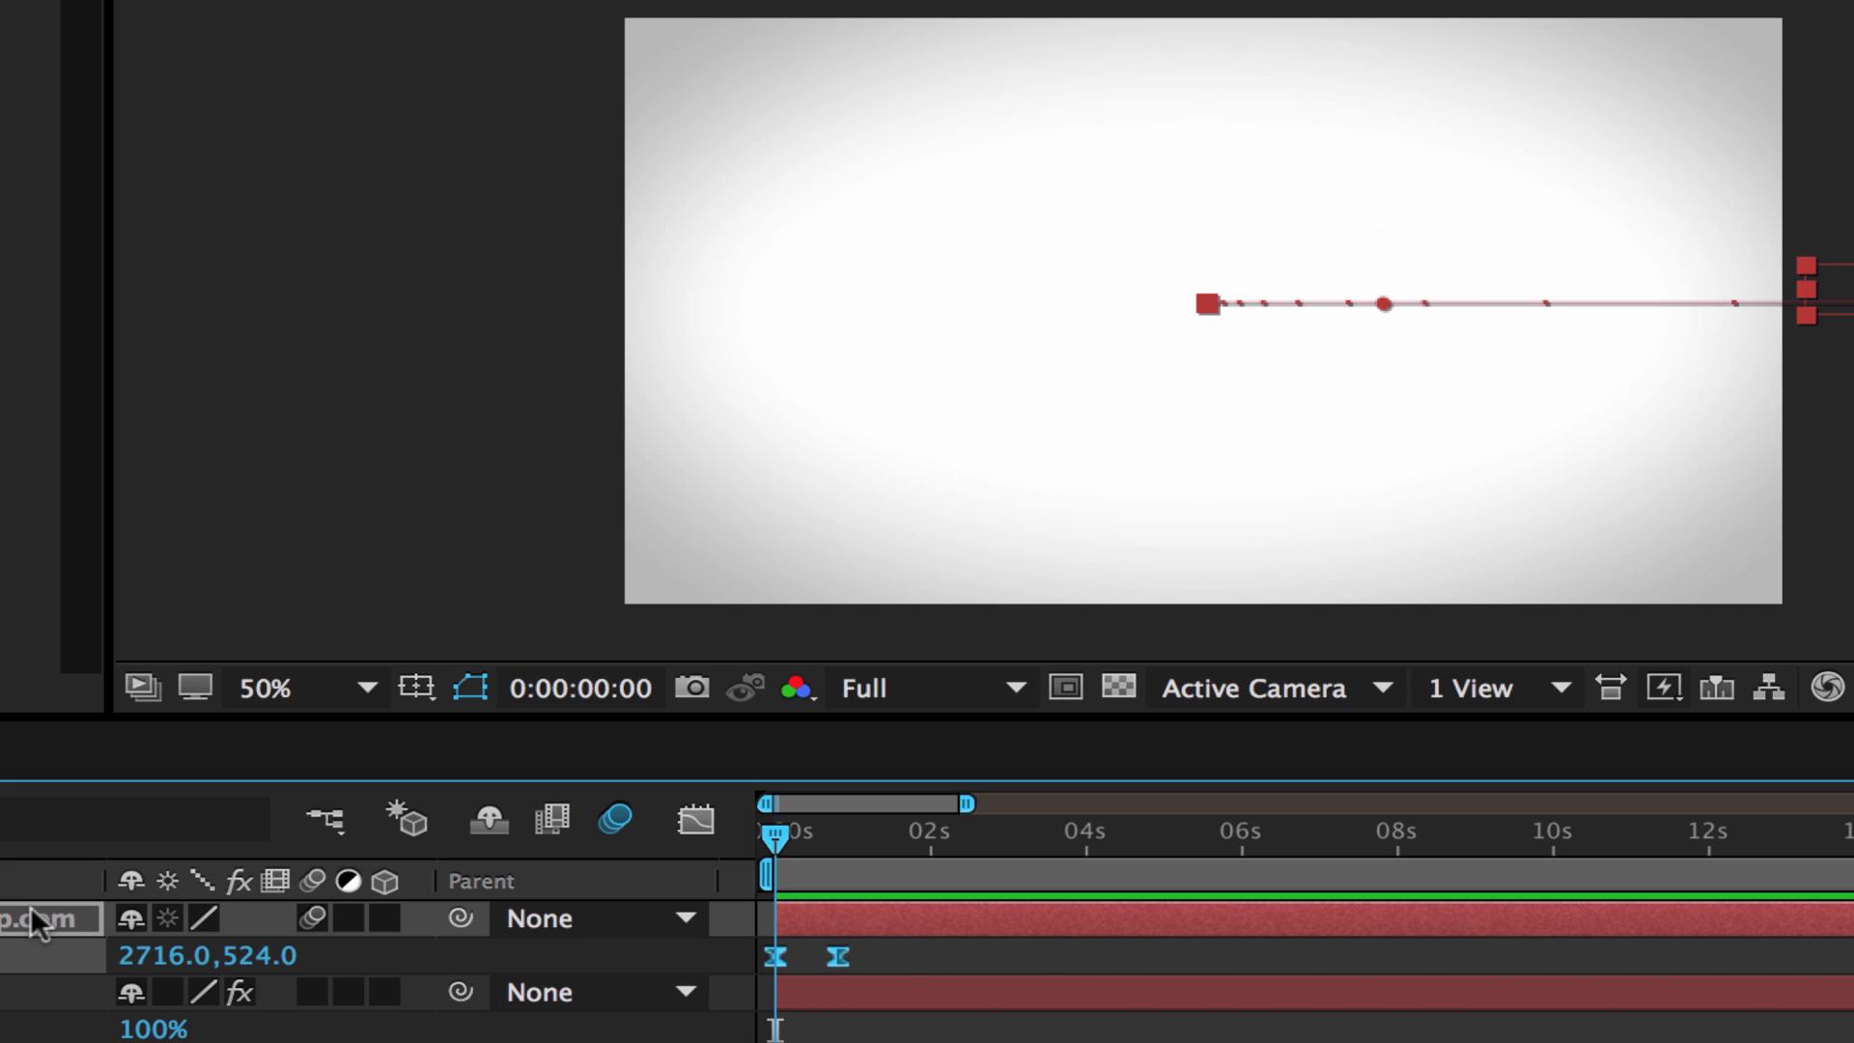
pyautogui.click(778, 835)
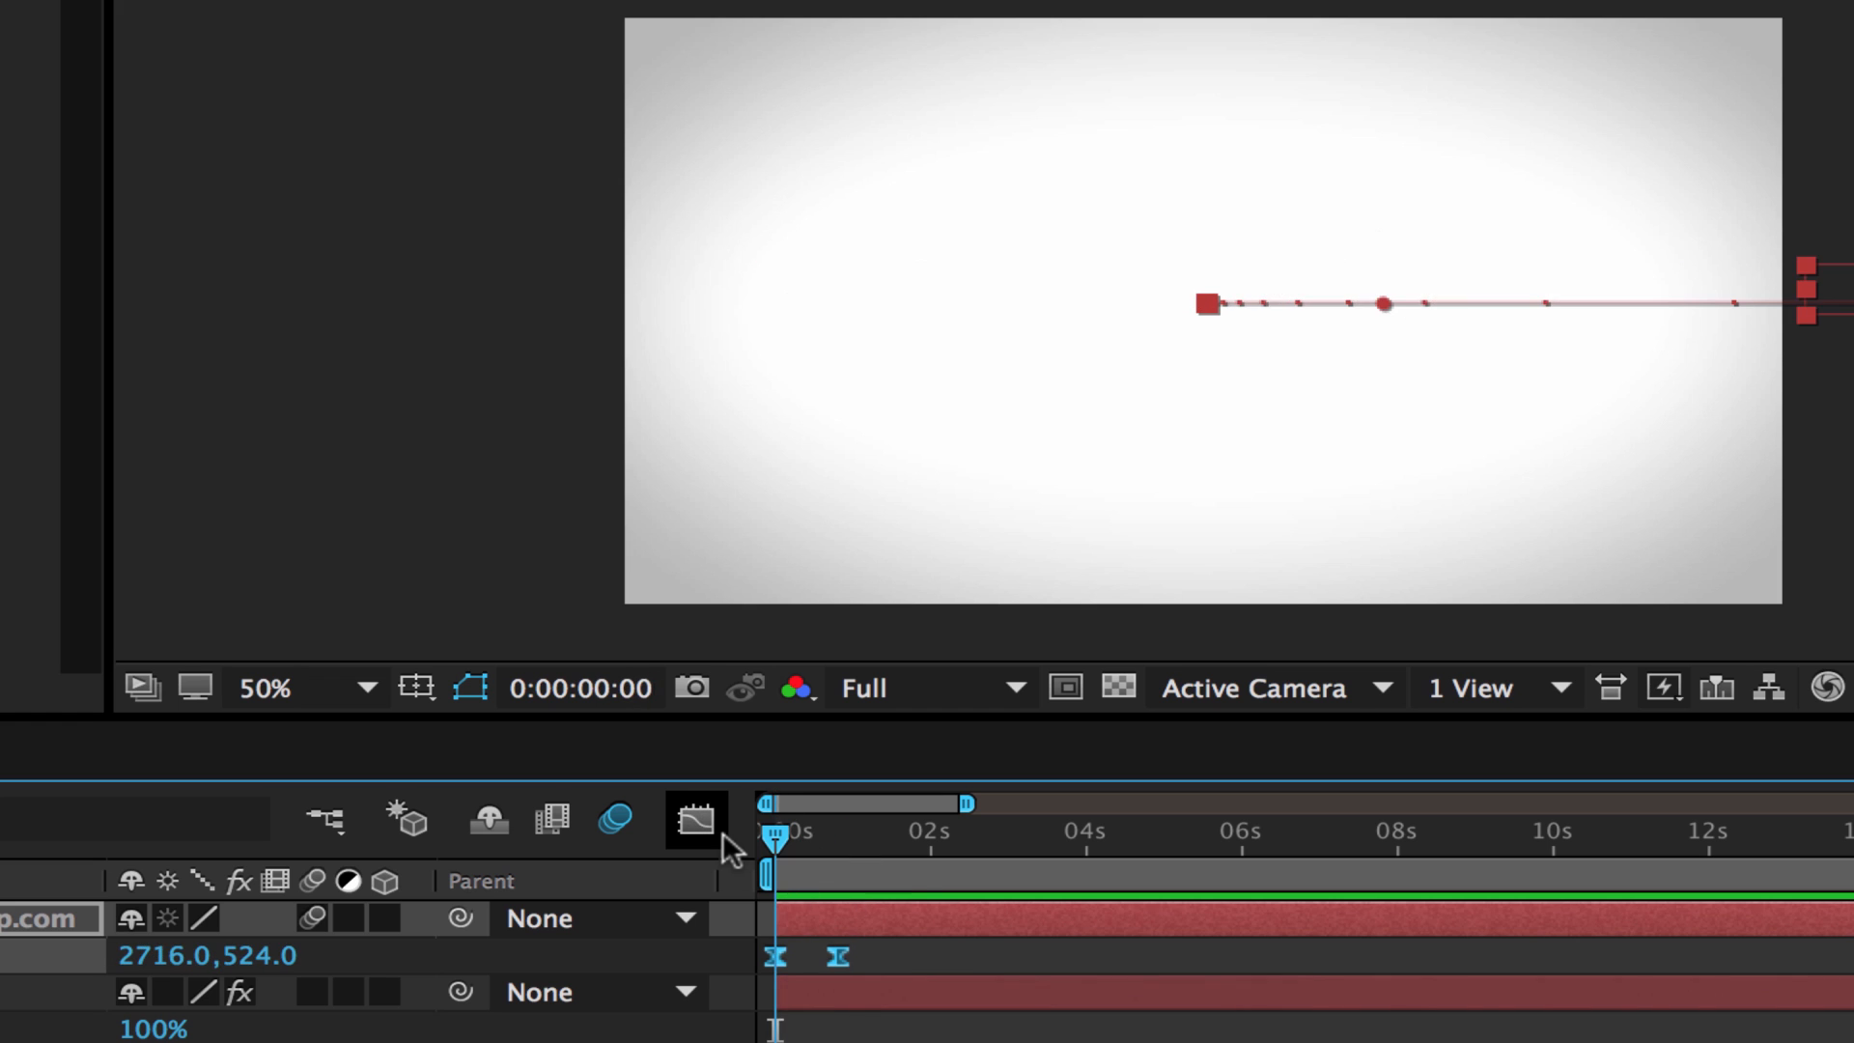
pyautogui.click(852, 831)
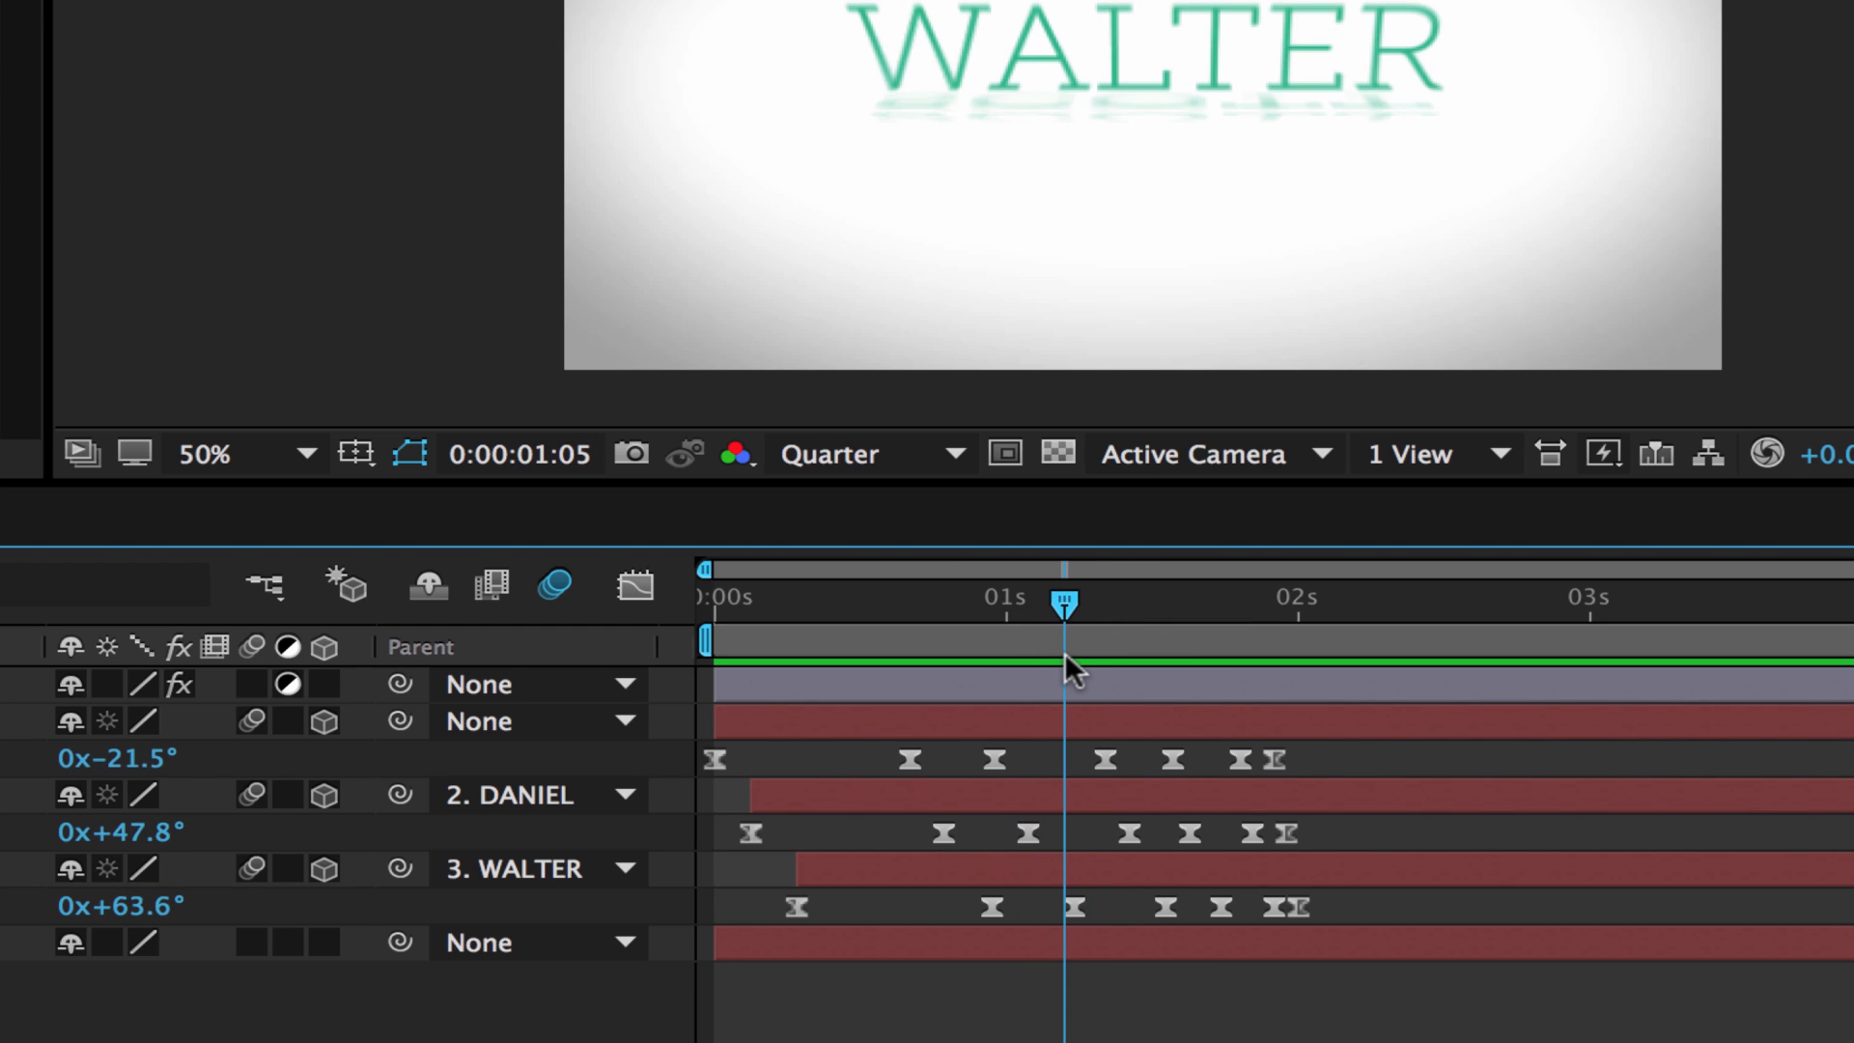
pyautogui.moveTo(1070, 603)
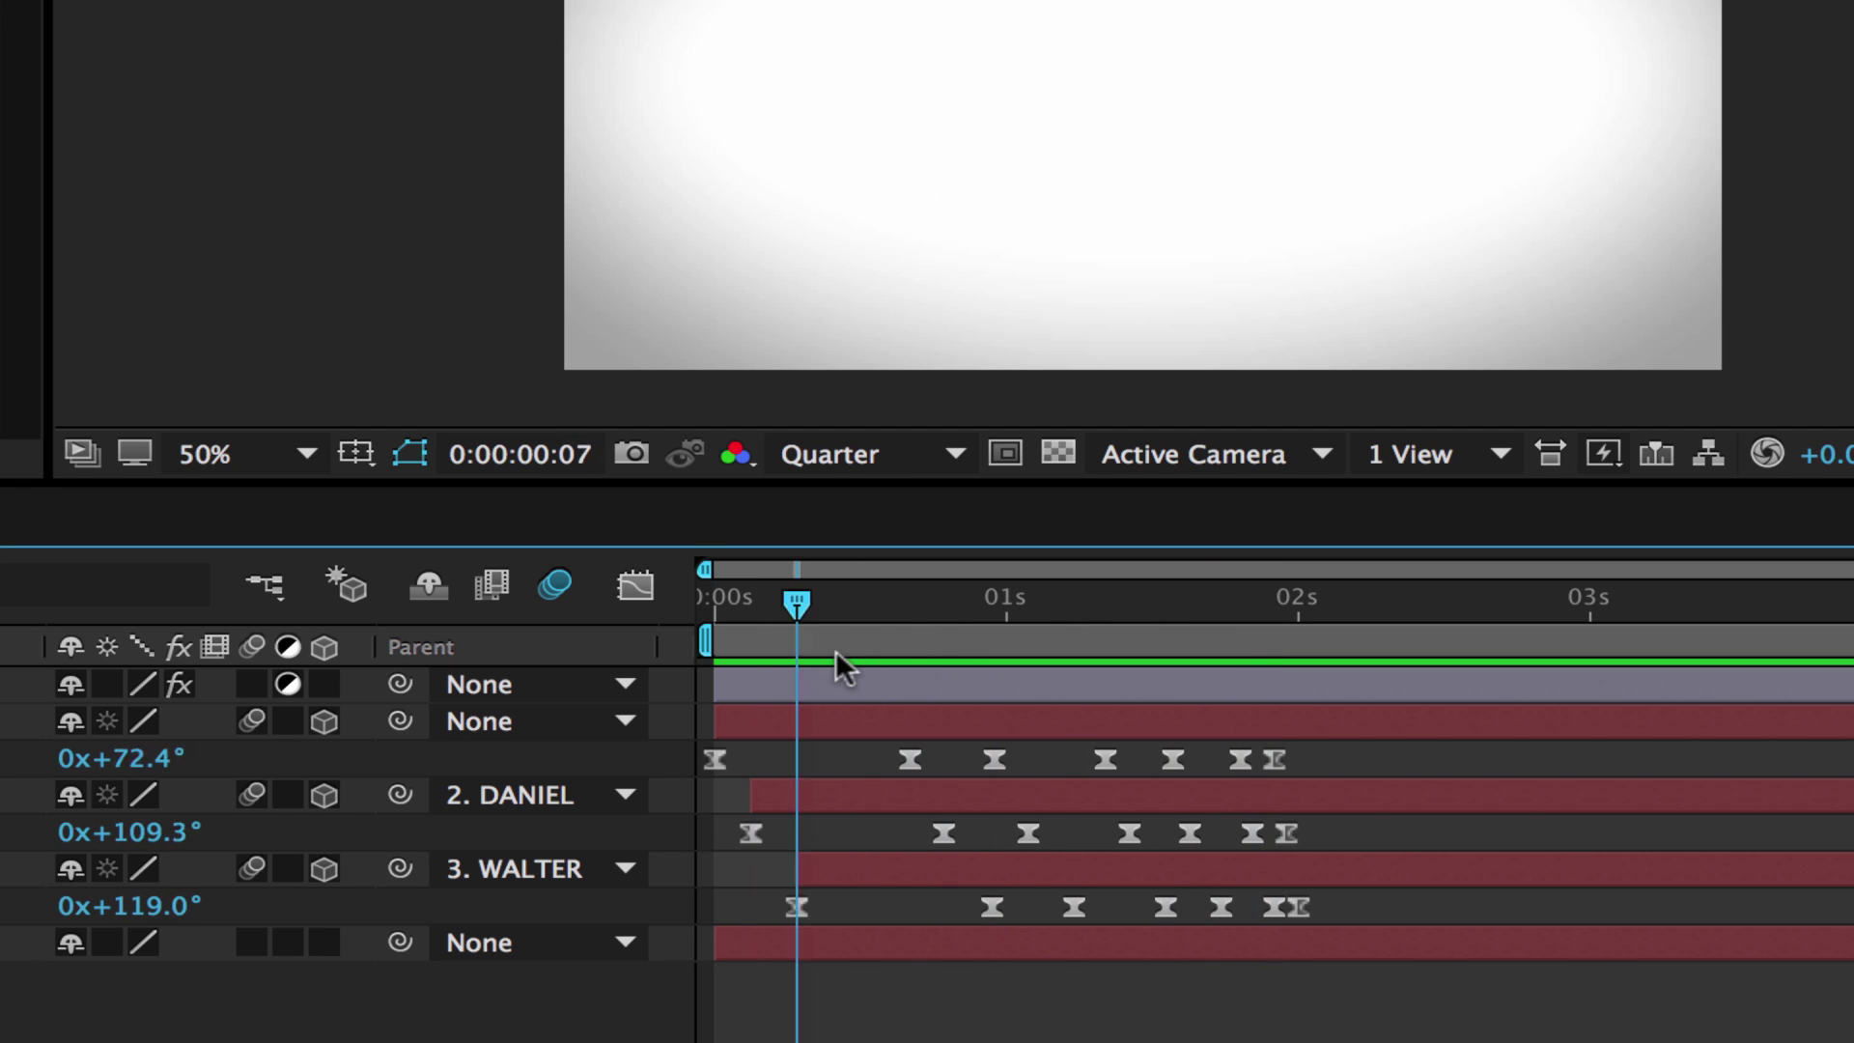
pyautogui.moveTo(808, 660)
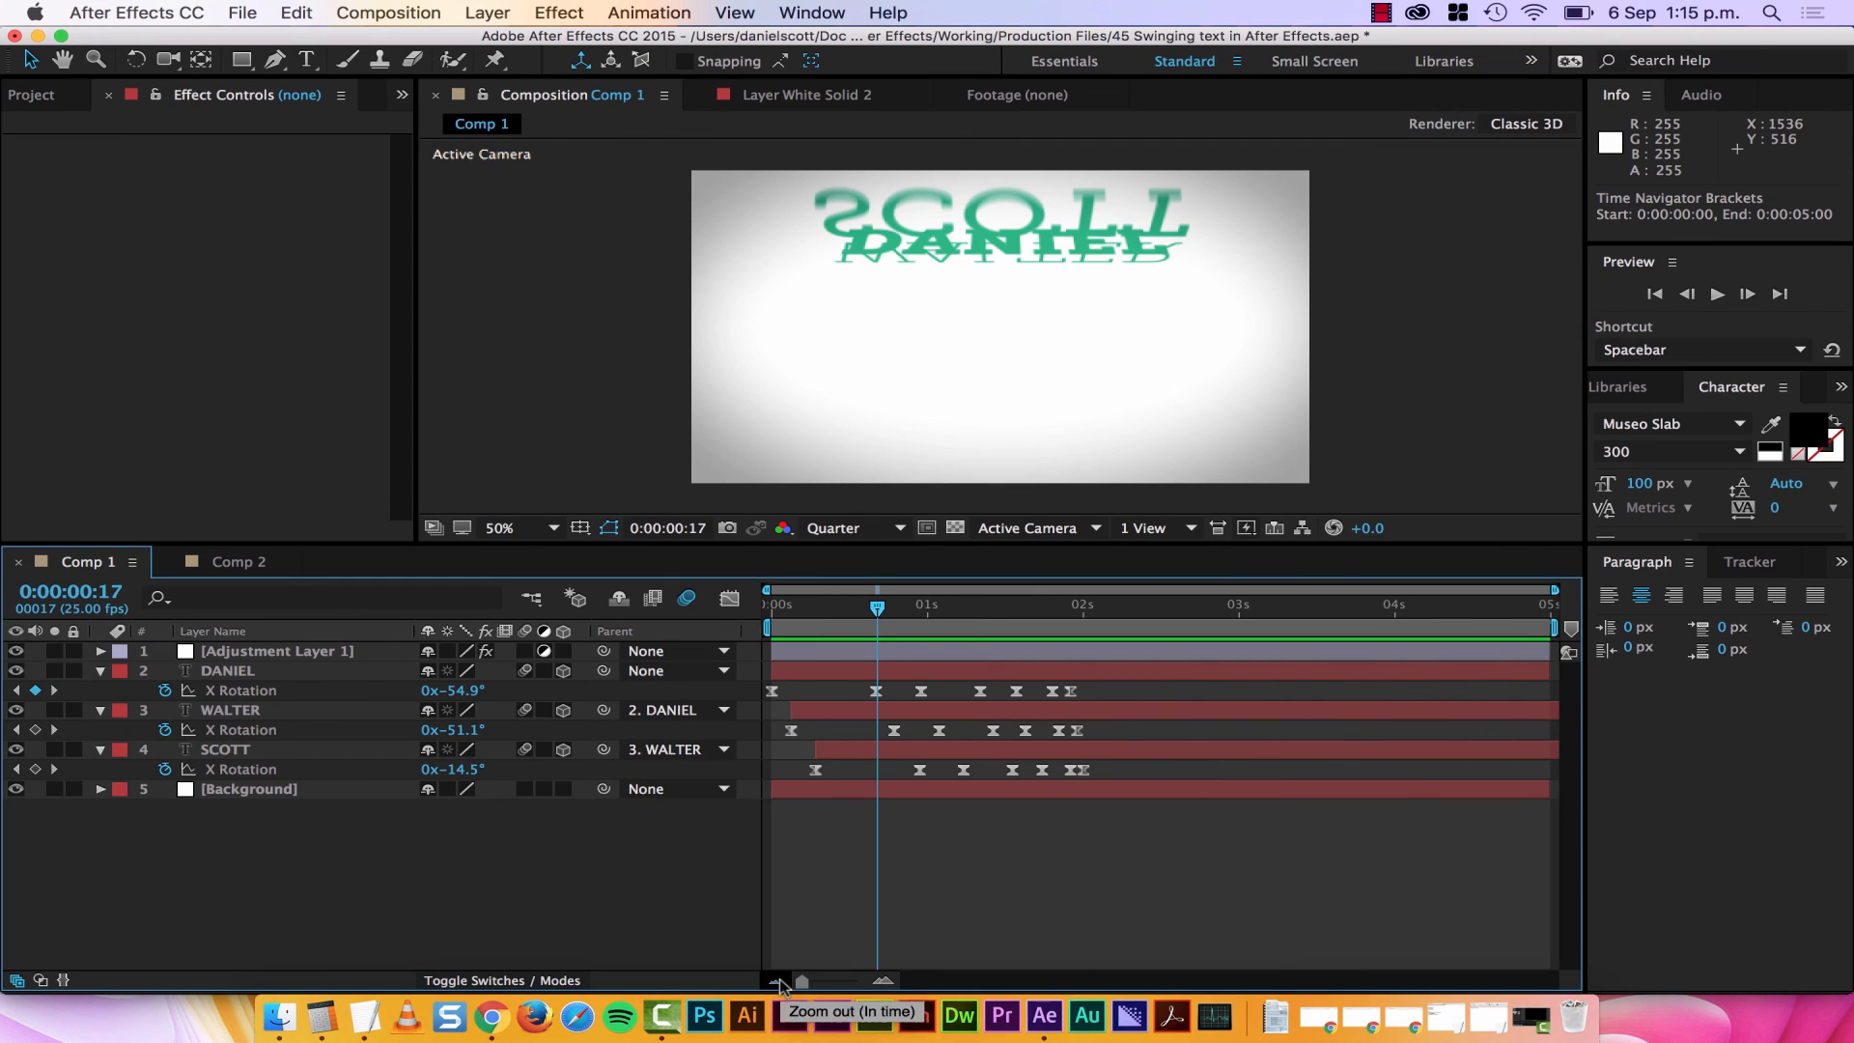
# - Zoom the timeline in to frame level around the current time
pyautogui.click(776, 983)
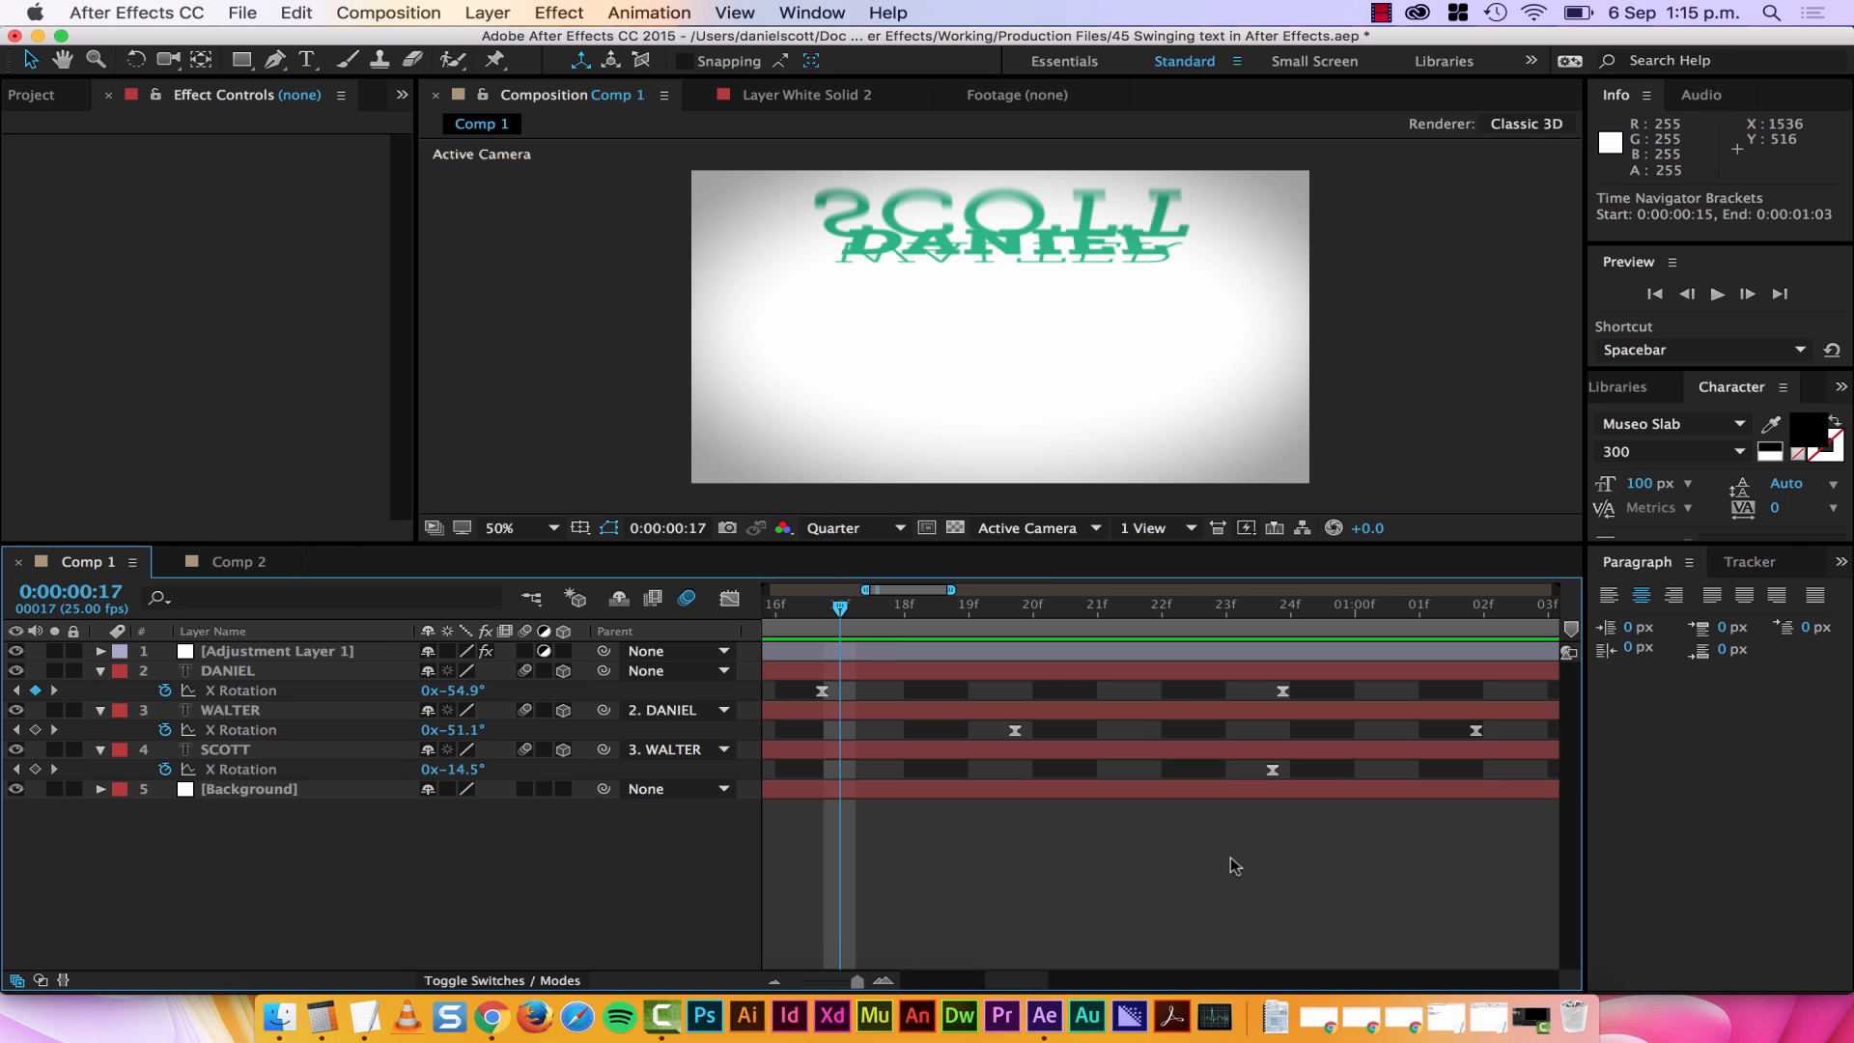
pyautogui.moveTo(892, 612)
pyautogui.write('2')
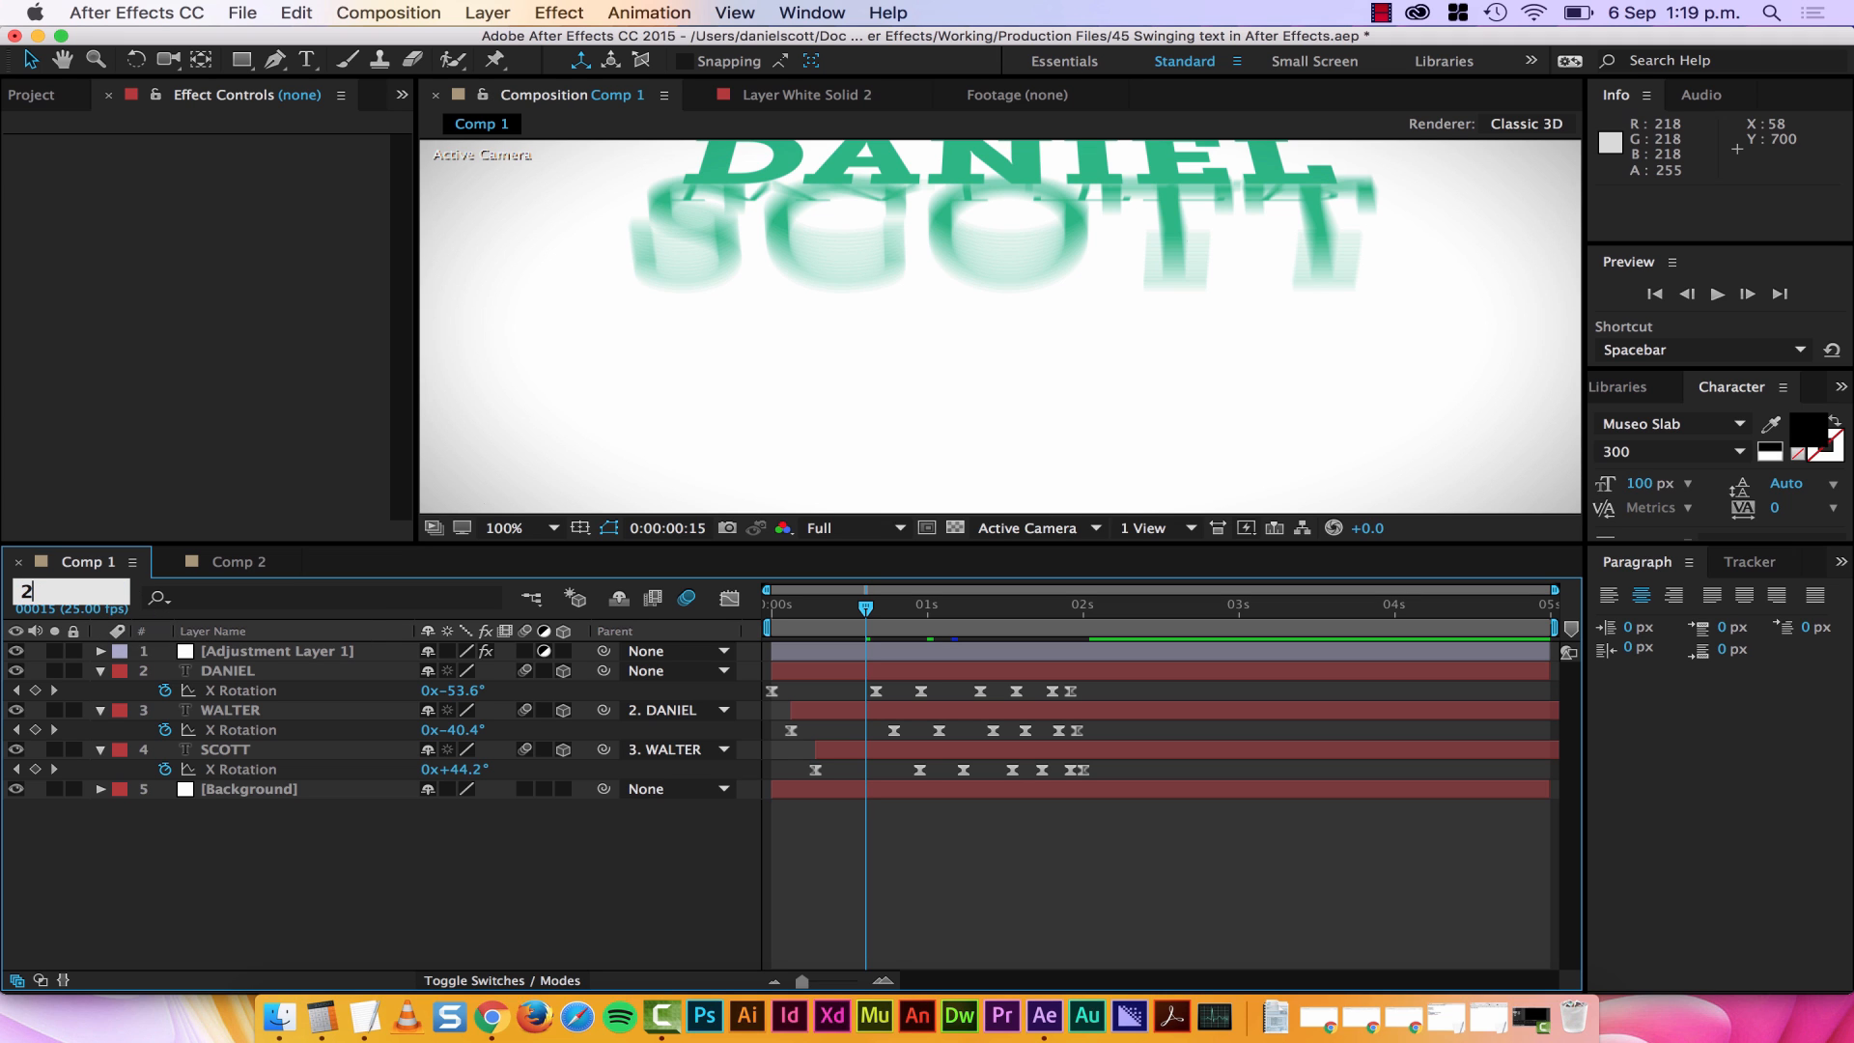
# - Jump the current-time indicator to the entered time near two seconds
pyautogui.click(1145, 607)
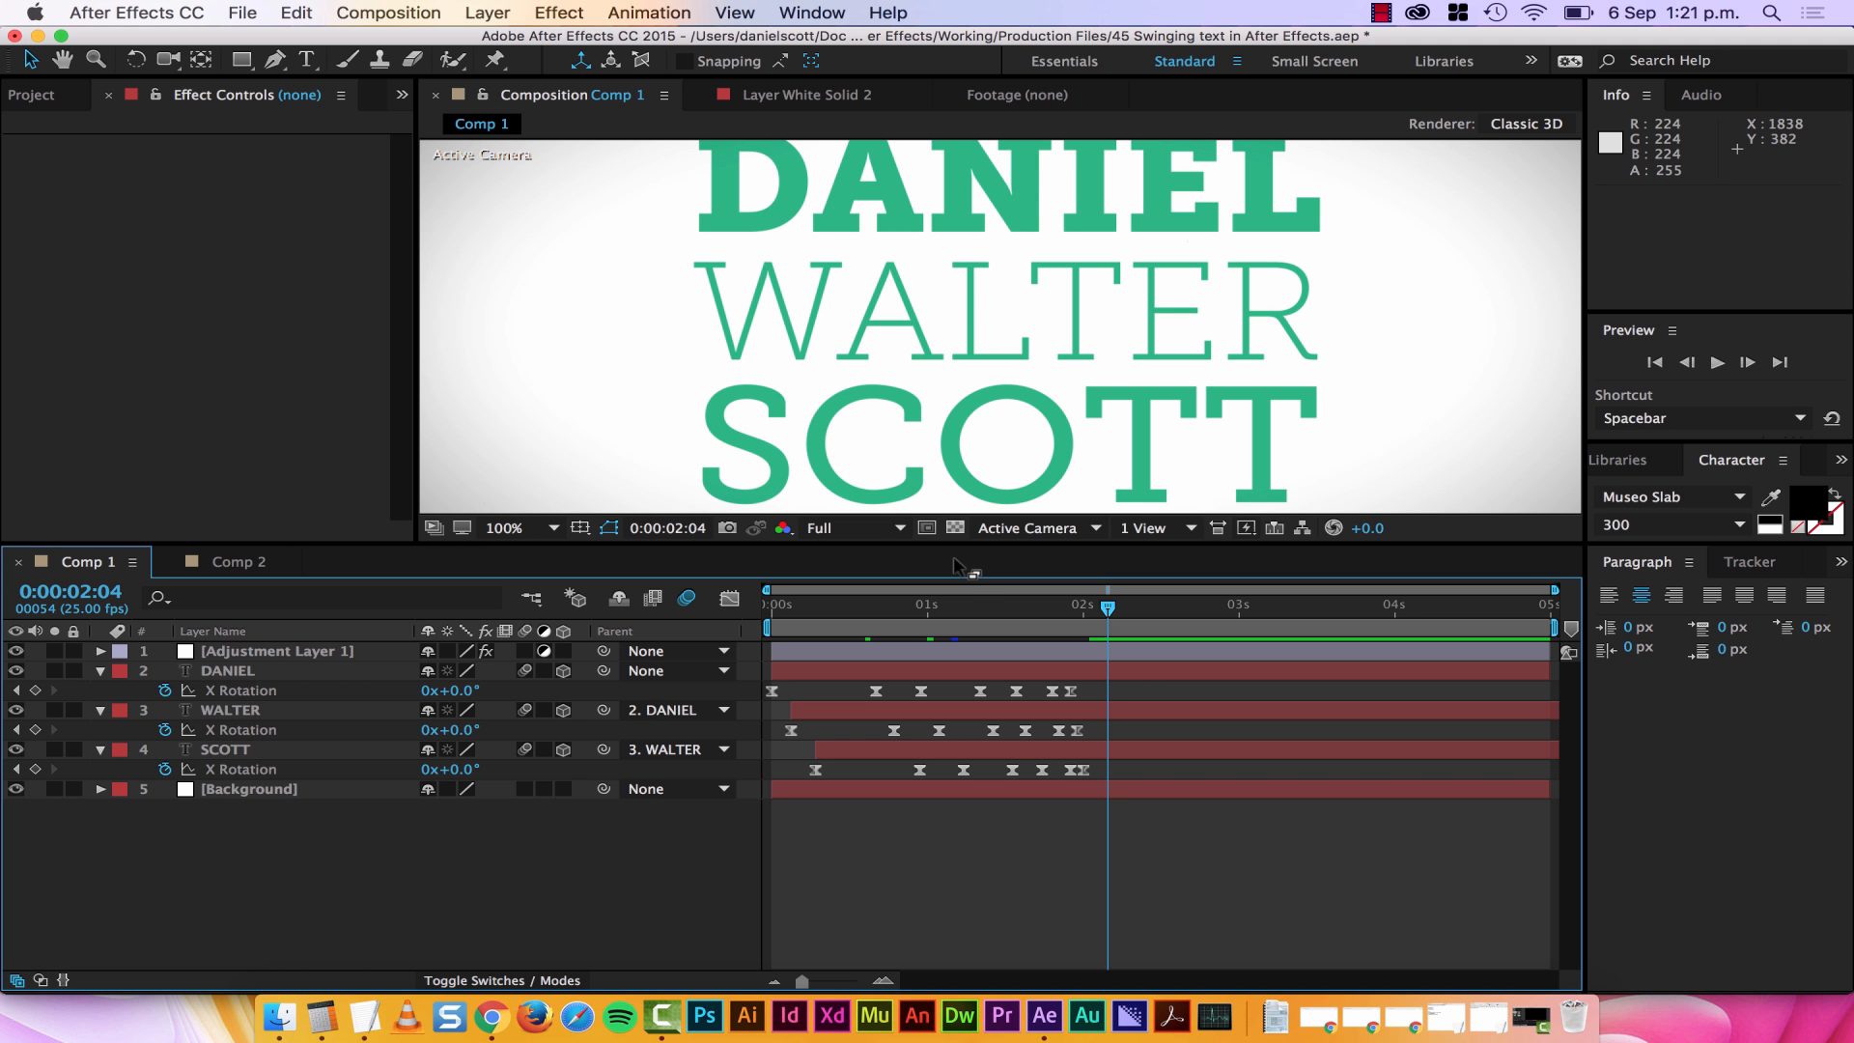
pyautogui.moveTo(977, 624)
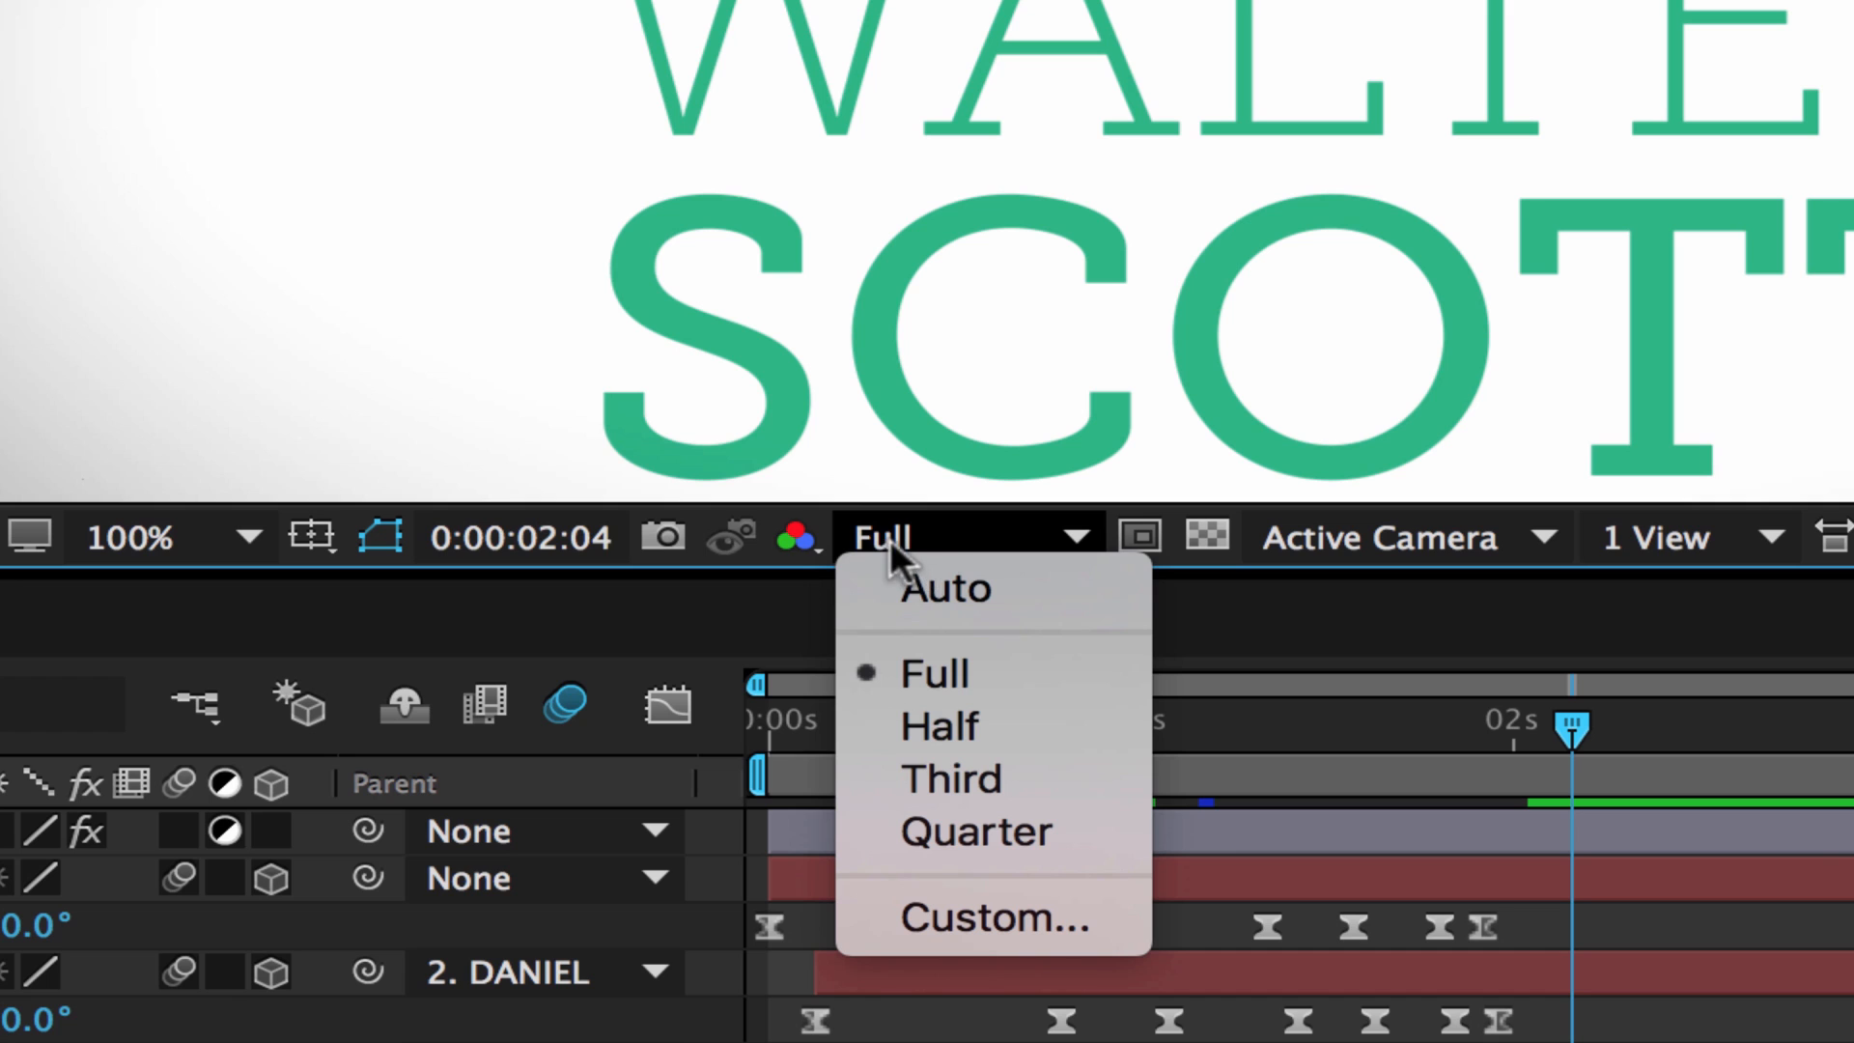
pyautogui.moveTo(976, 831)
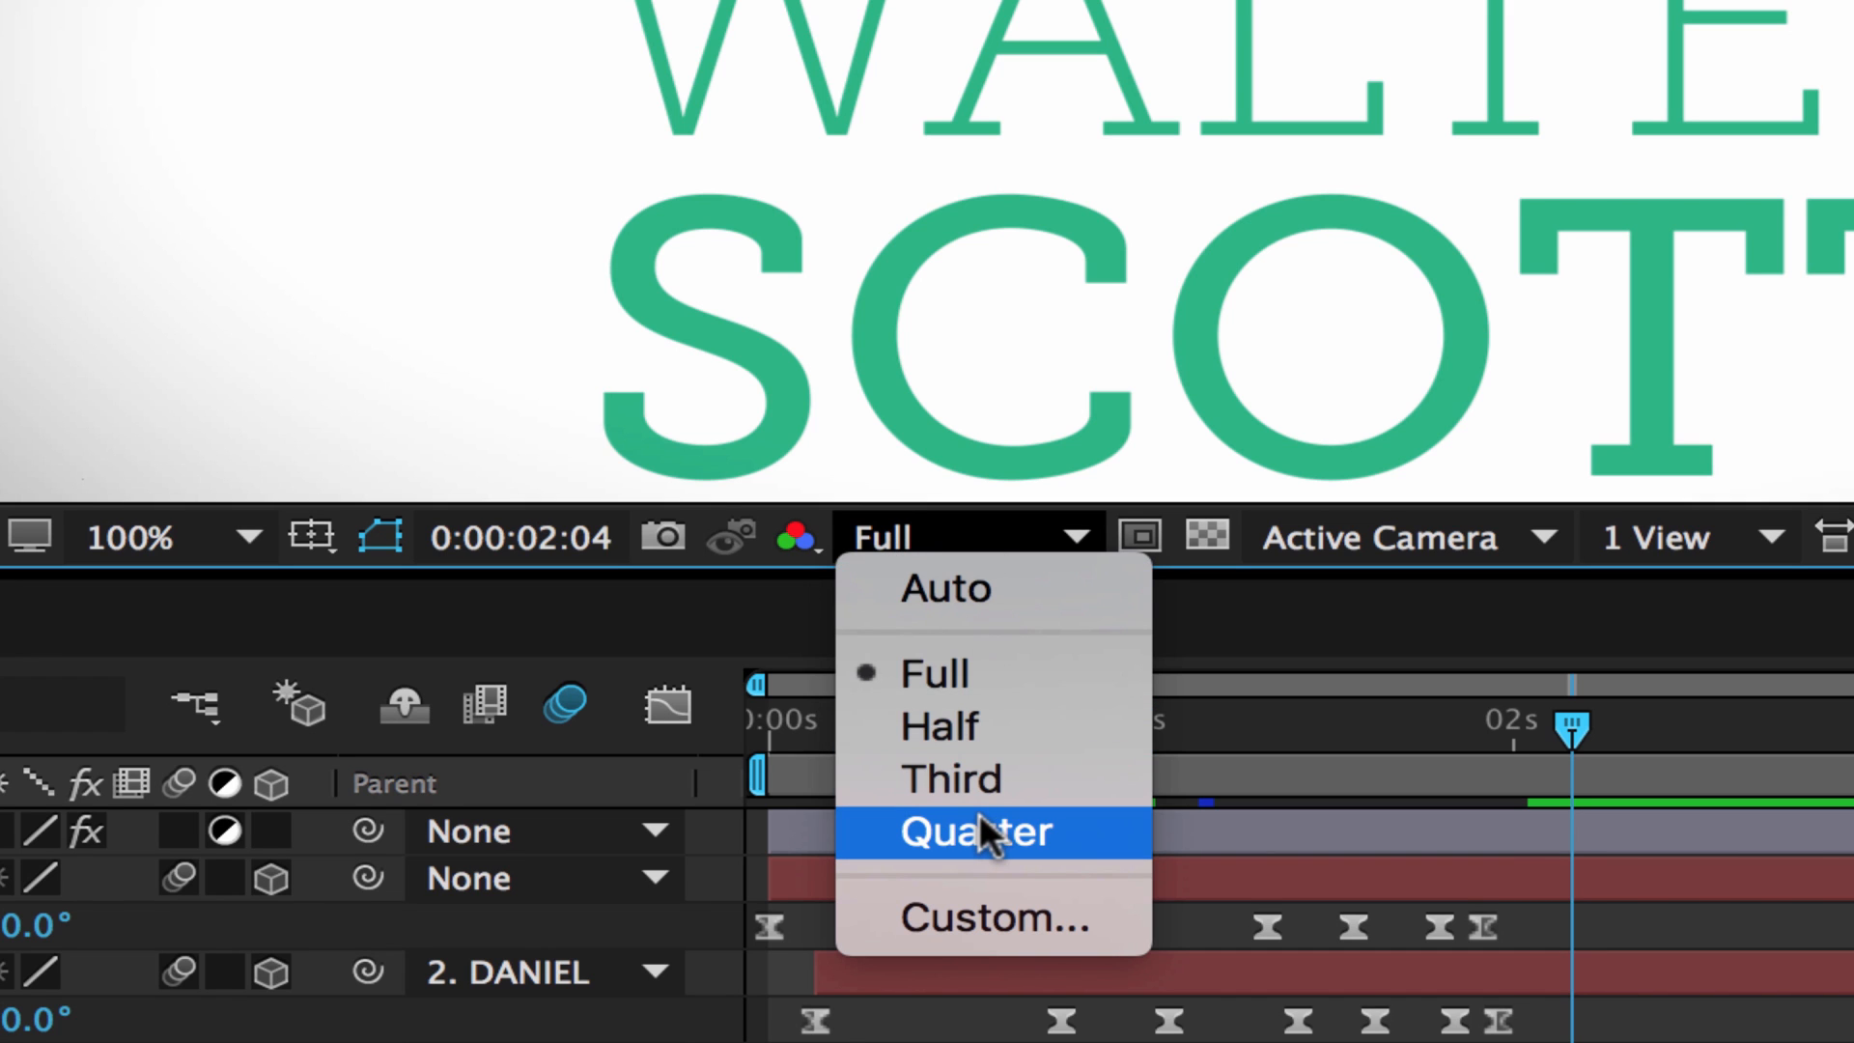
# - Set the Composition panel's preview resolution to Quarter
pyautogui.click(973, 831)
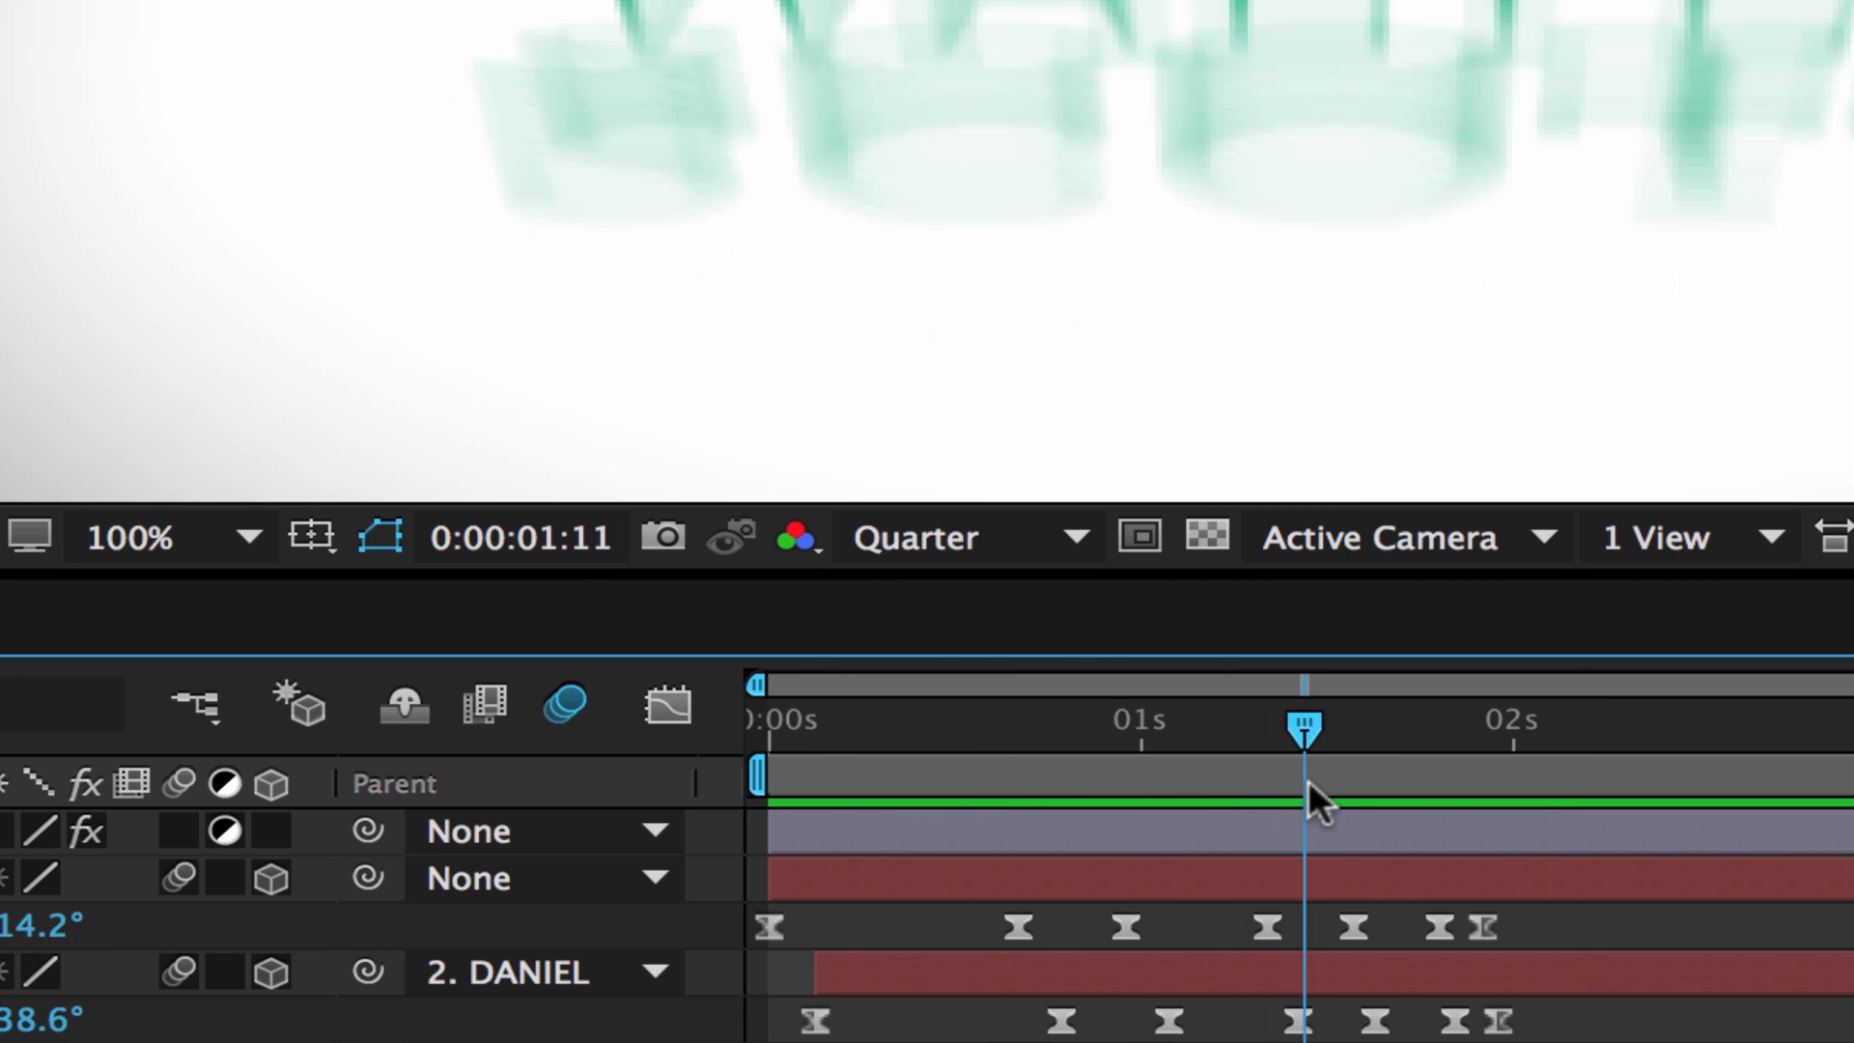
pyautogui.moveTo(1316, 800)
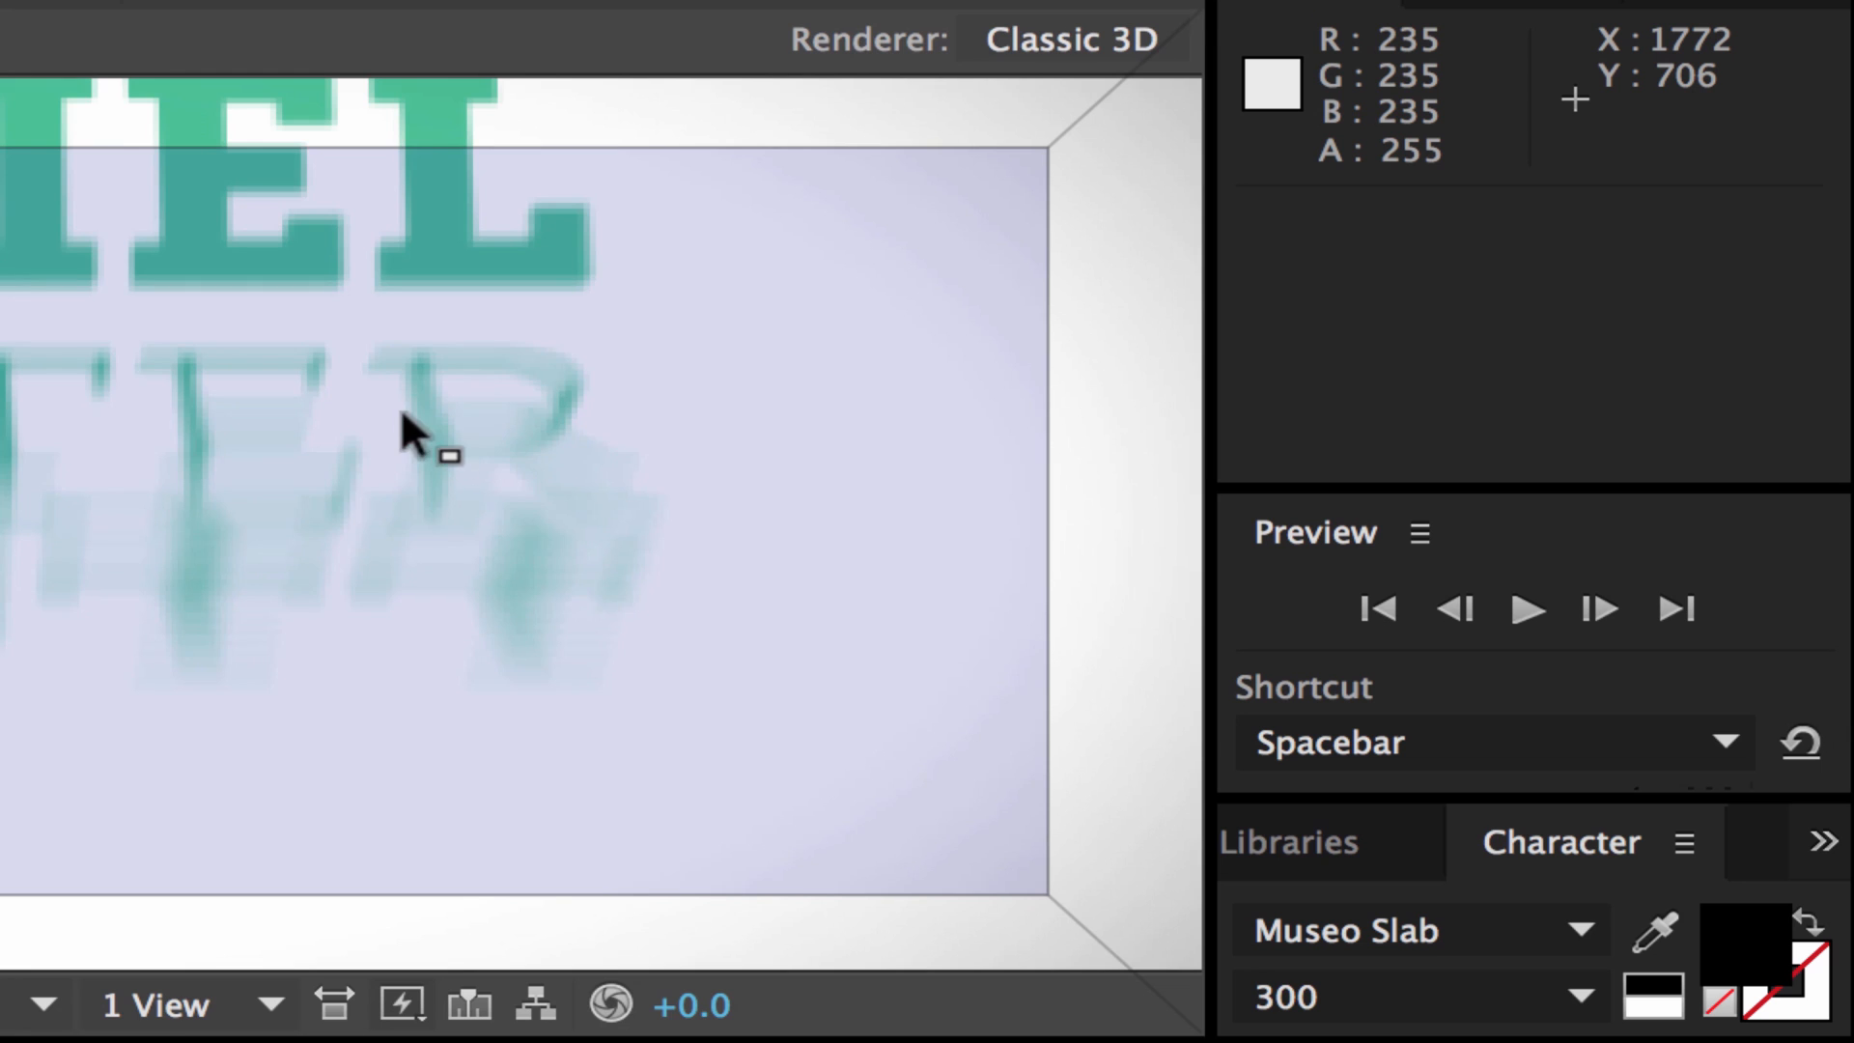
# - In the expanded Preview panel, set Skip to 1 frame
pyautogui.click(1414, 533)
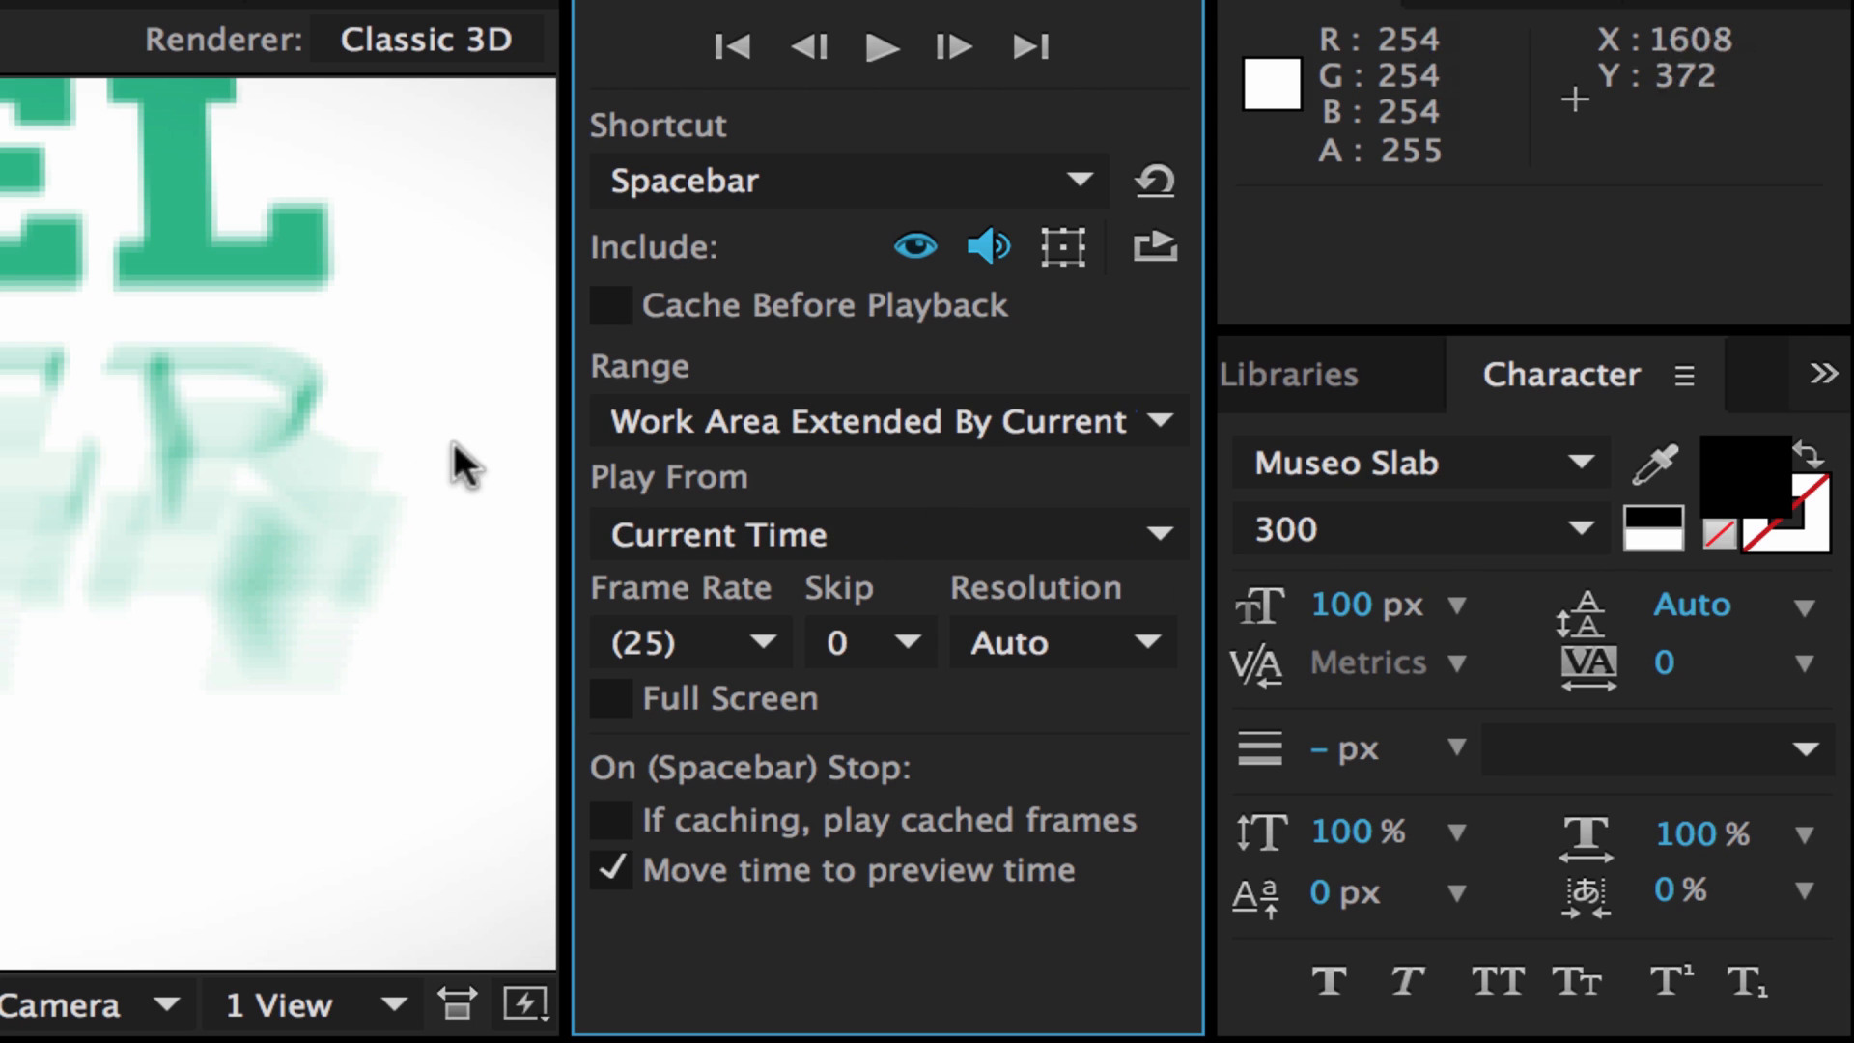
pyautogui.click(864, 641)
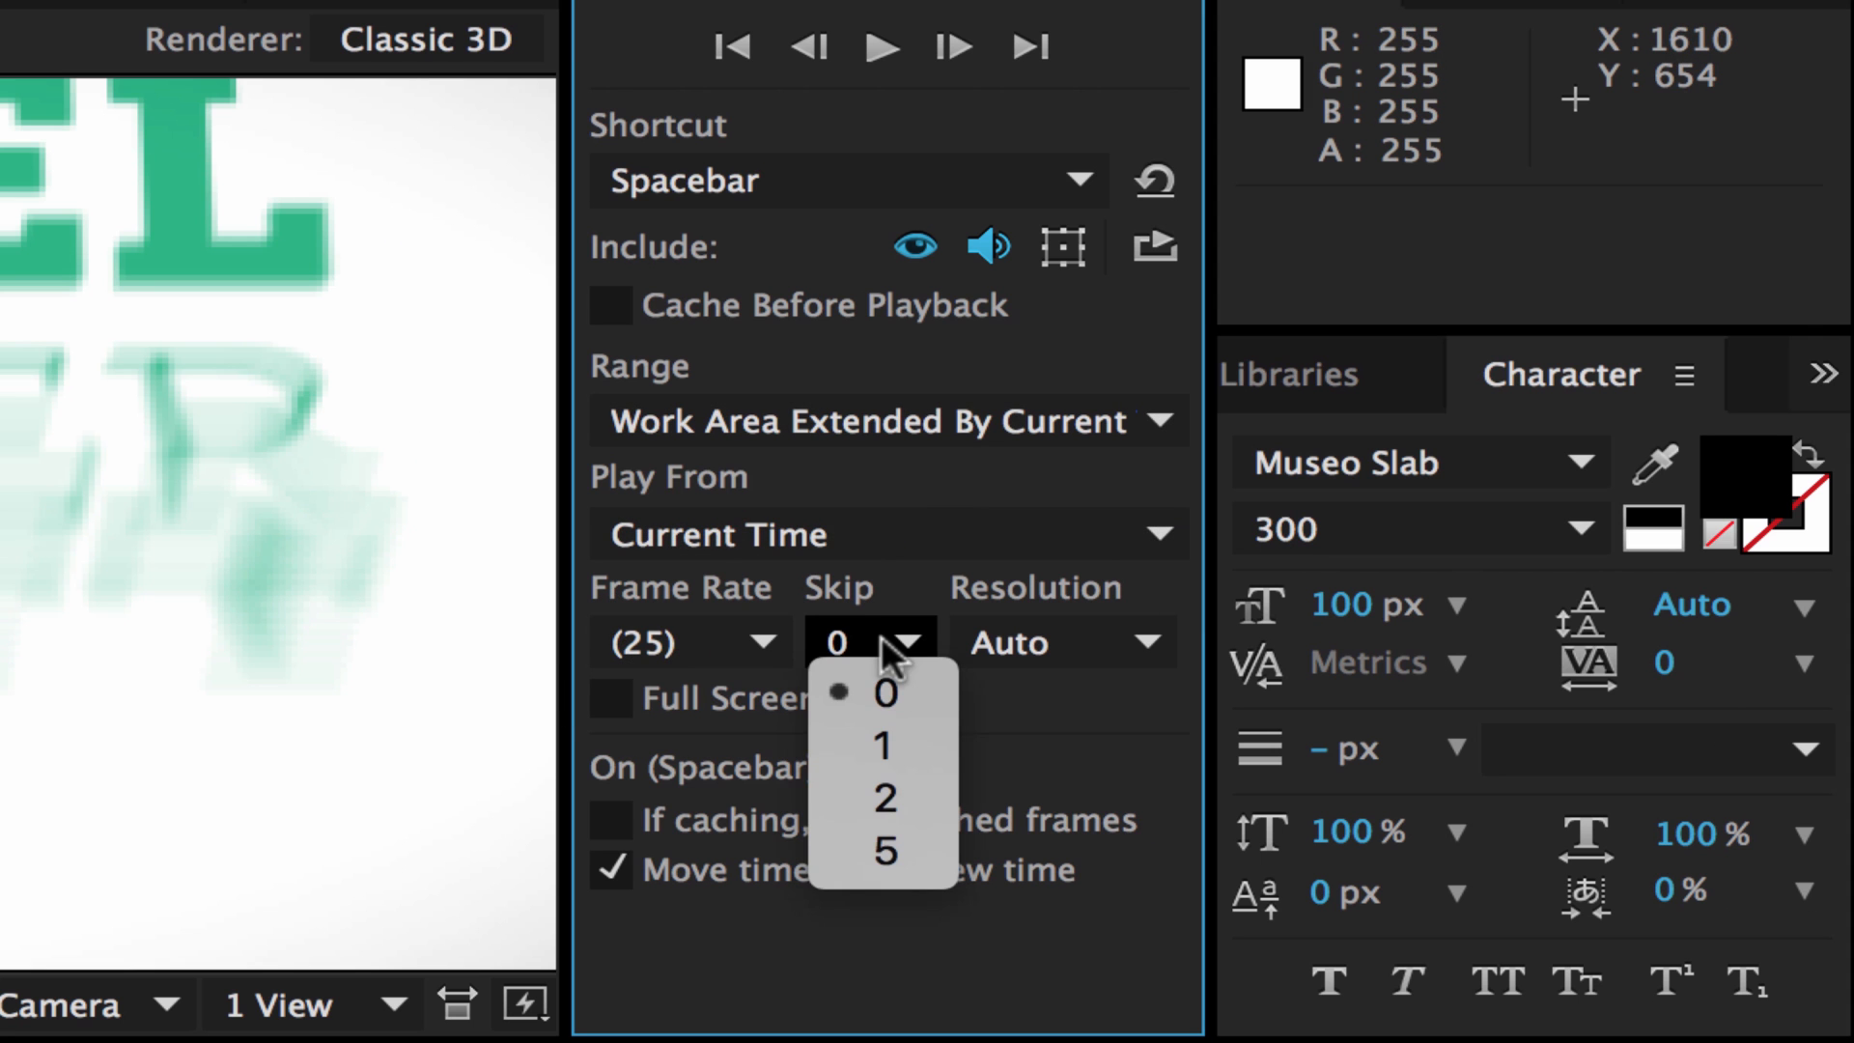
pyautogui.moveTo(881, 695)
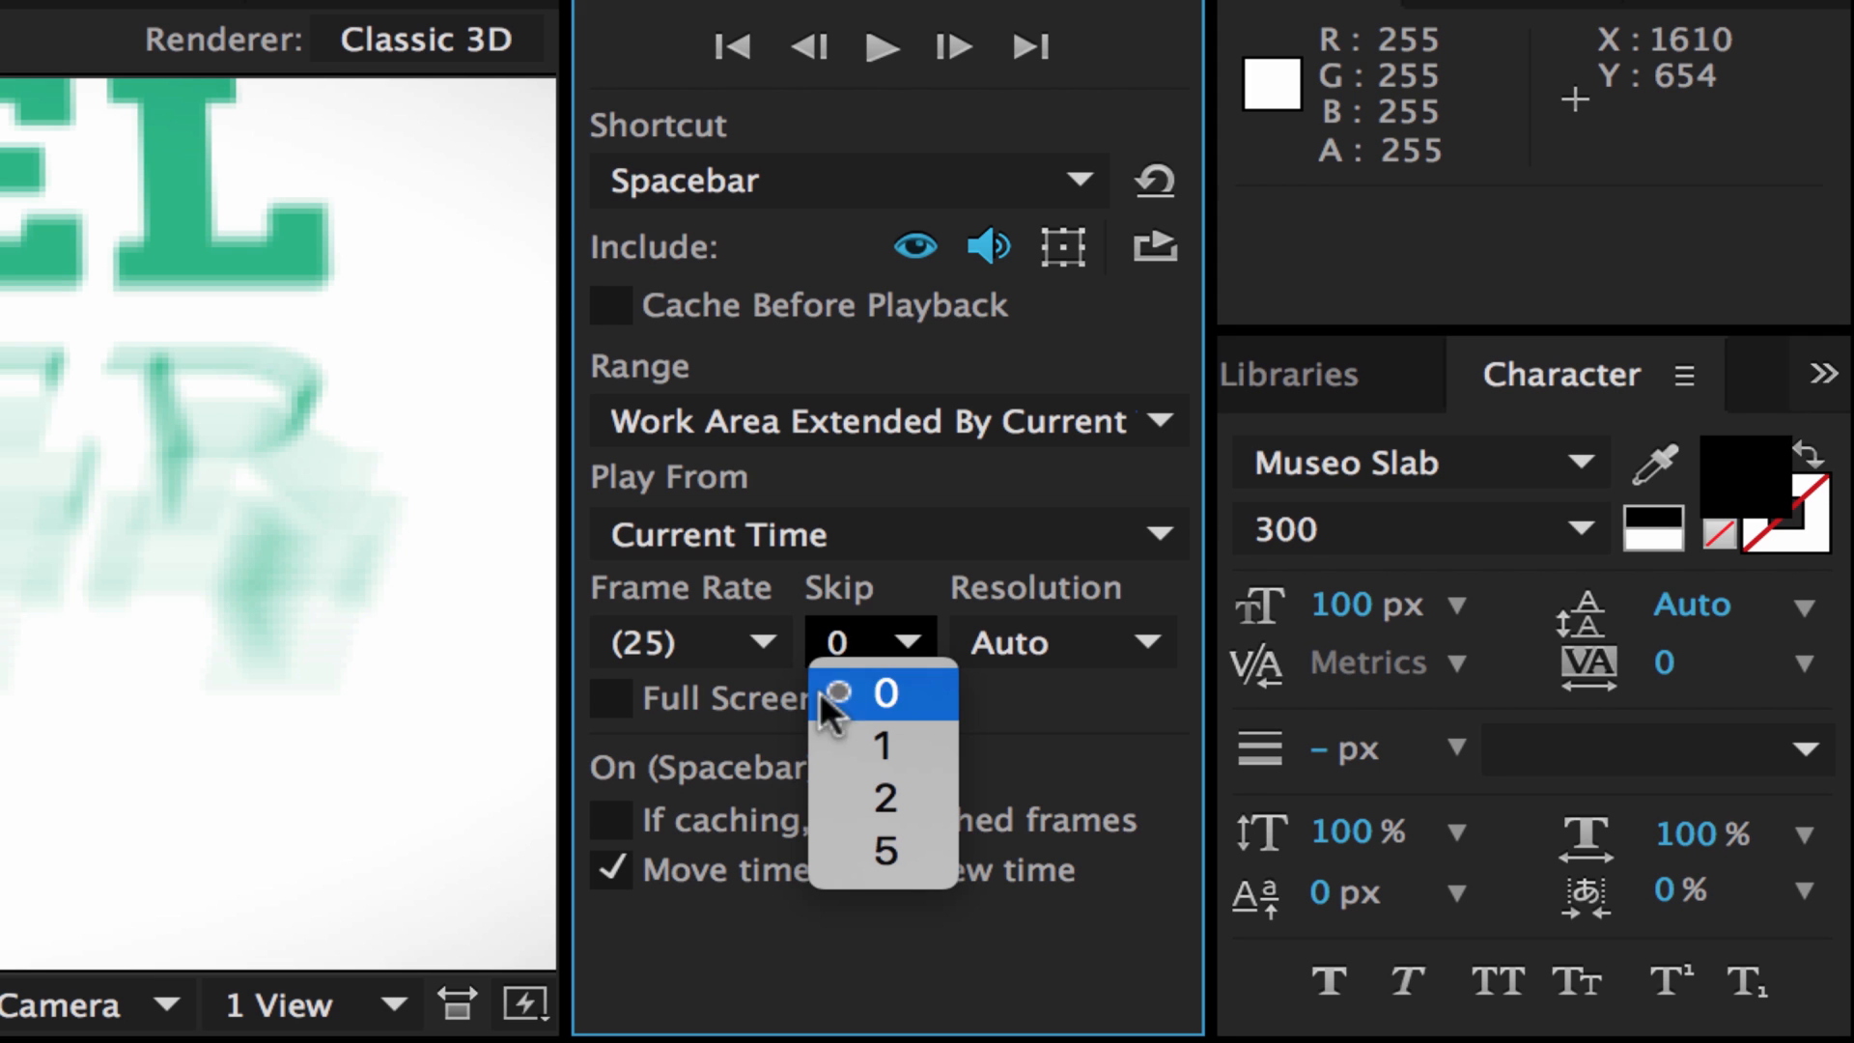
pyautogui.moveTo(881, 747)
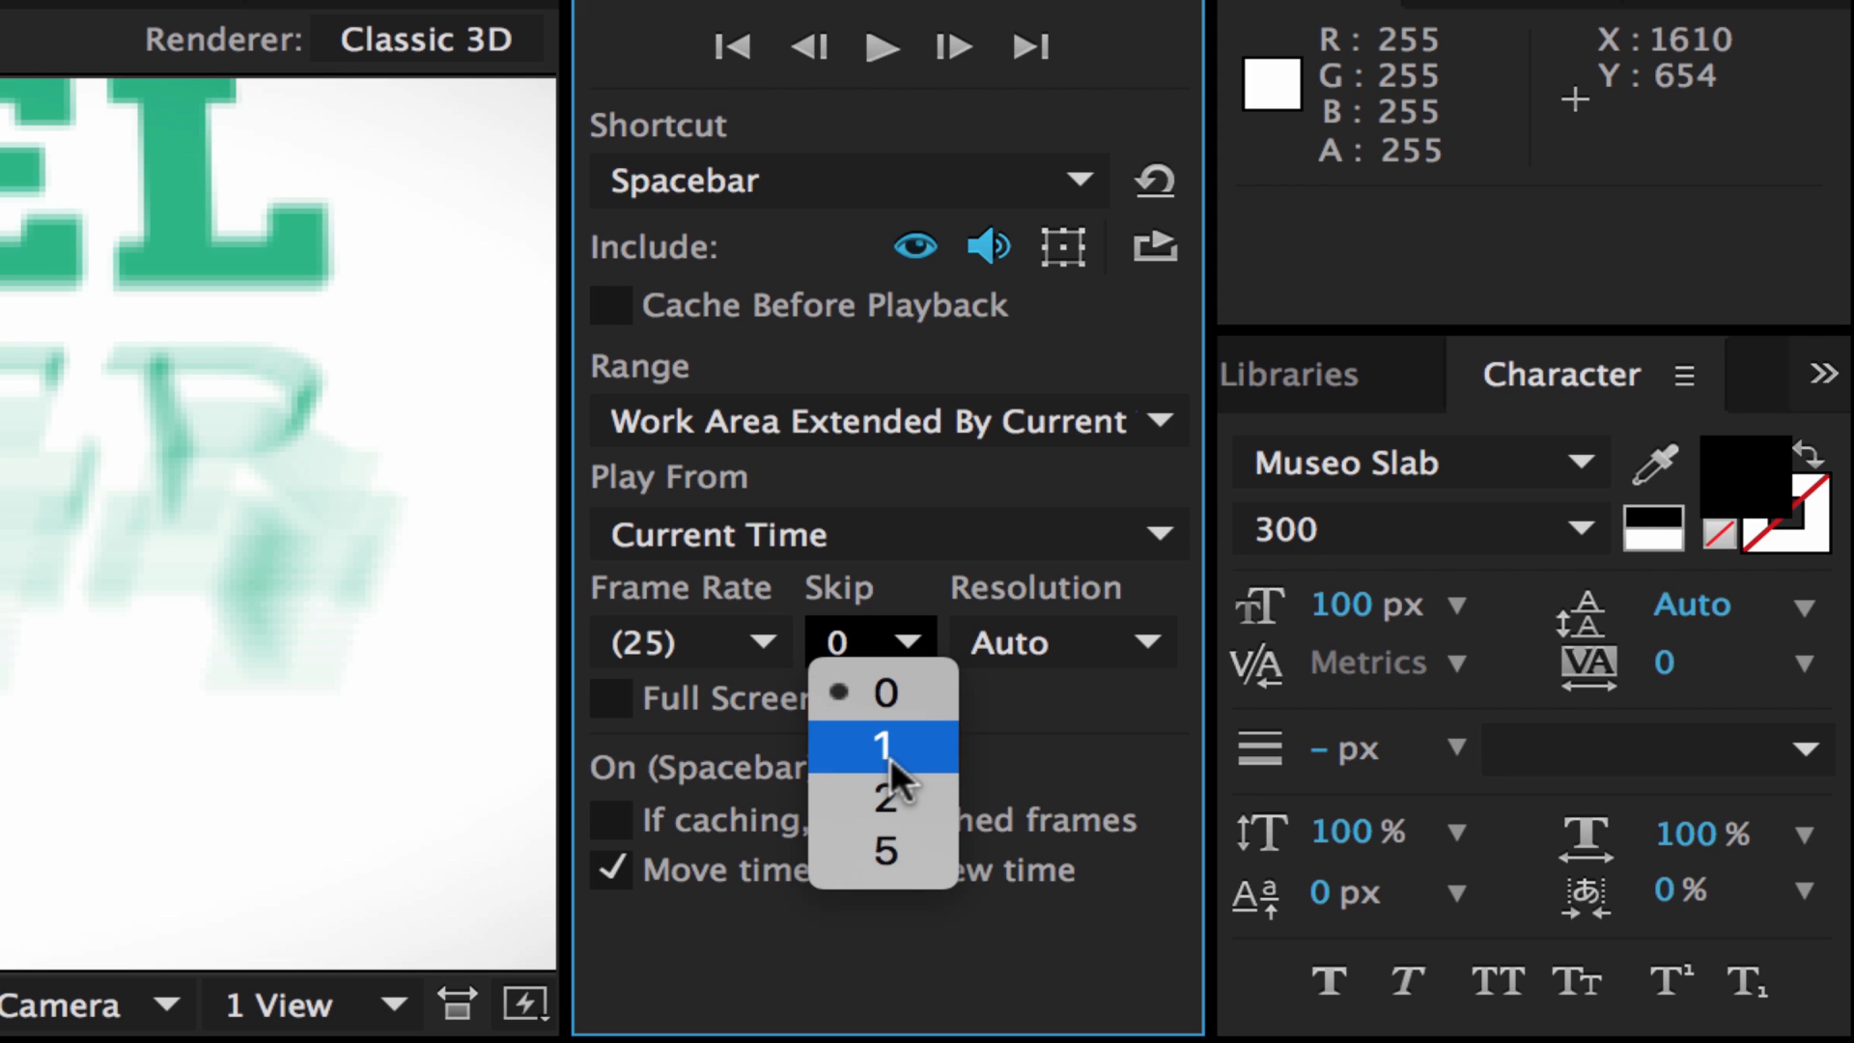
pyautogui.click(881, 741)
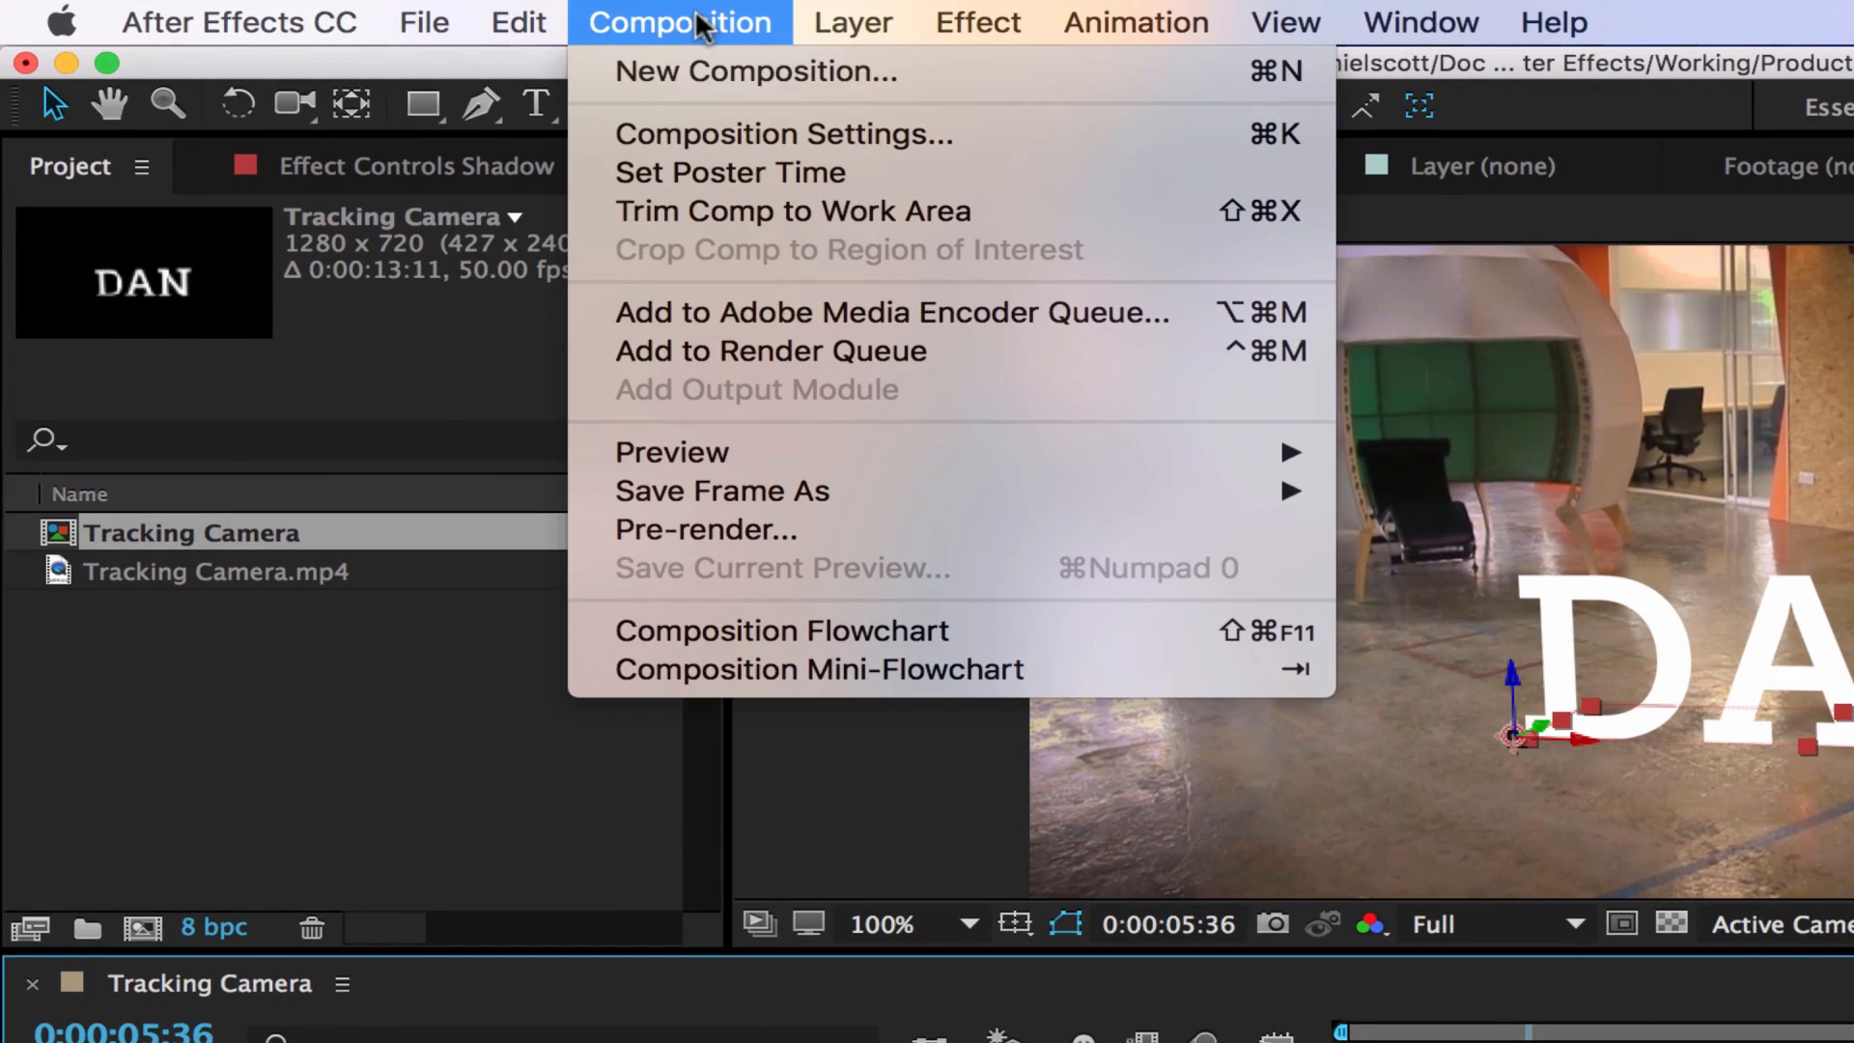
pyautogui.click(782, 133)
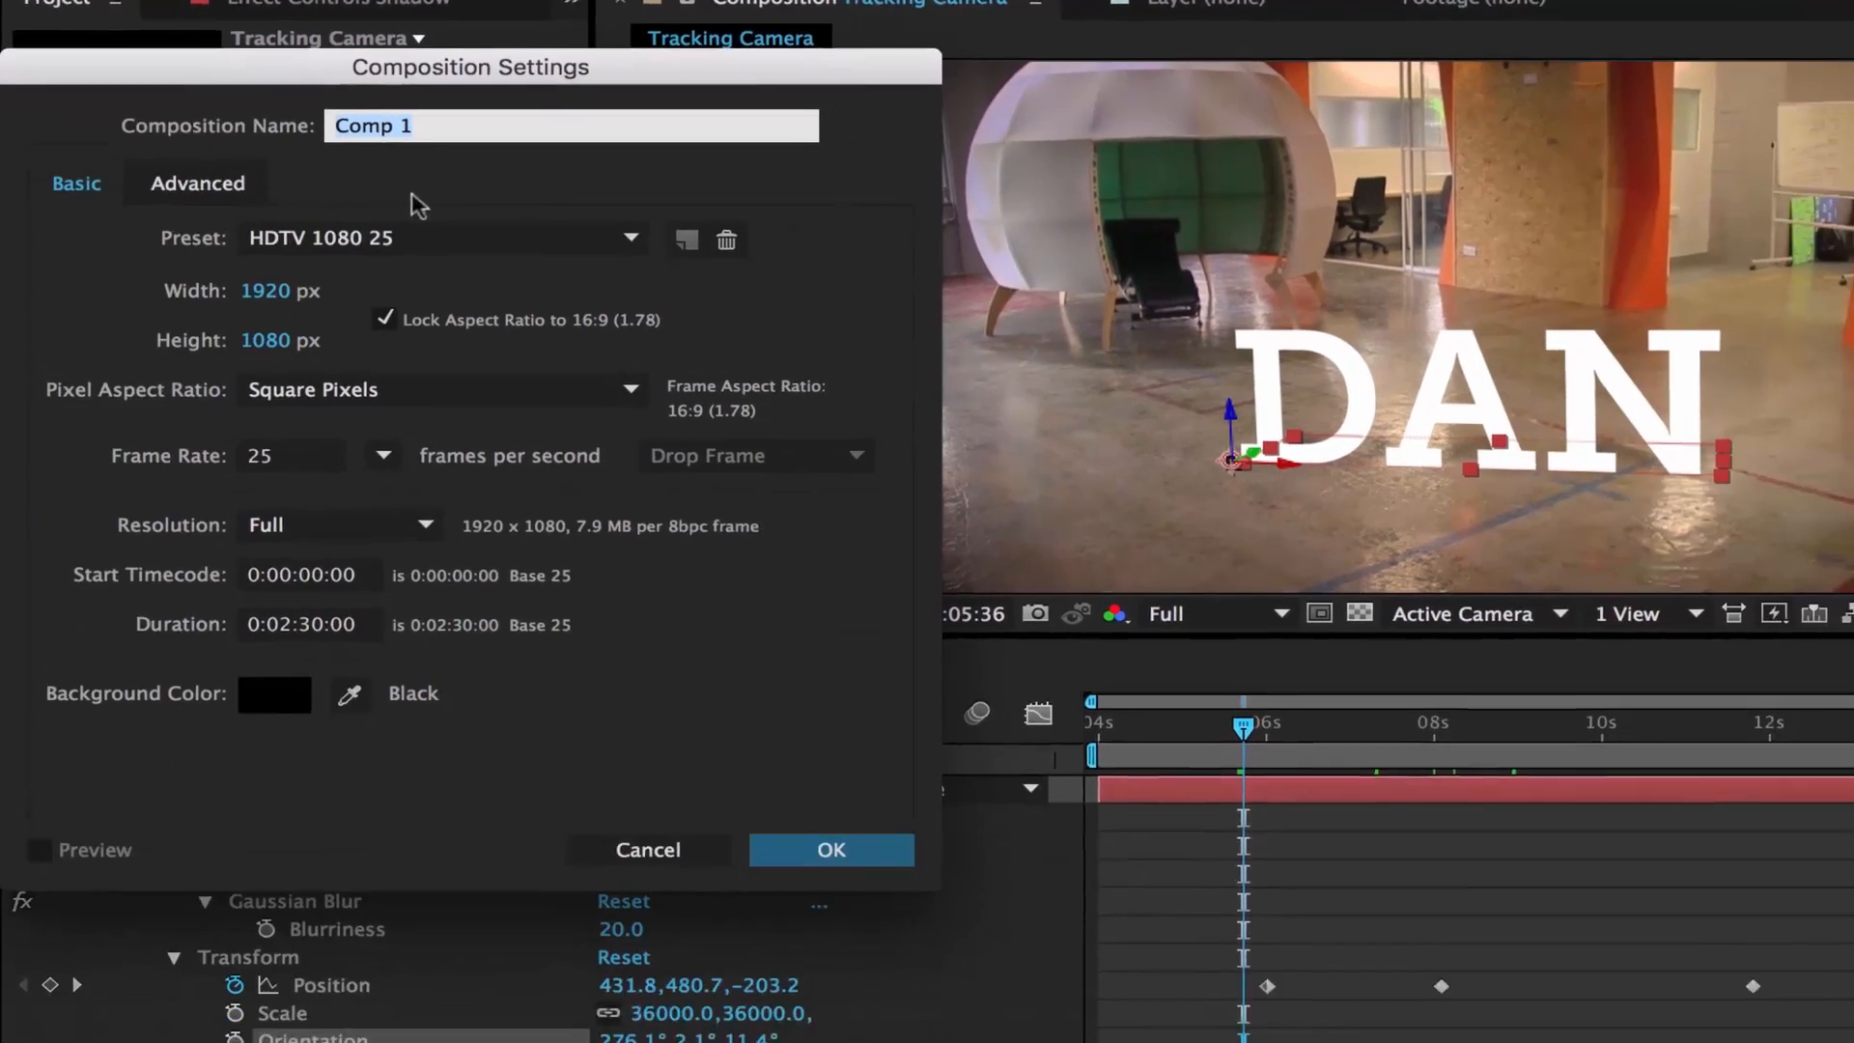
pyautogui.click(630, 237)
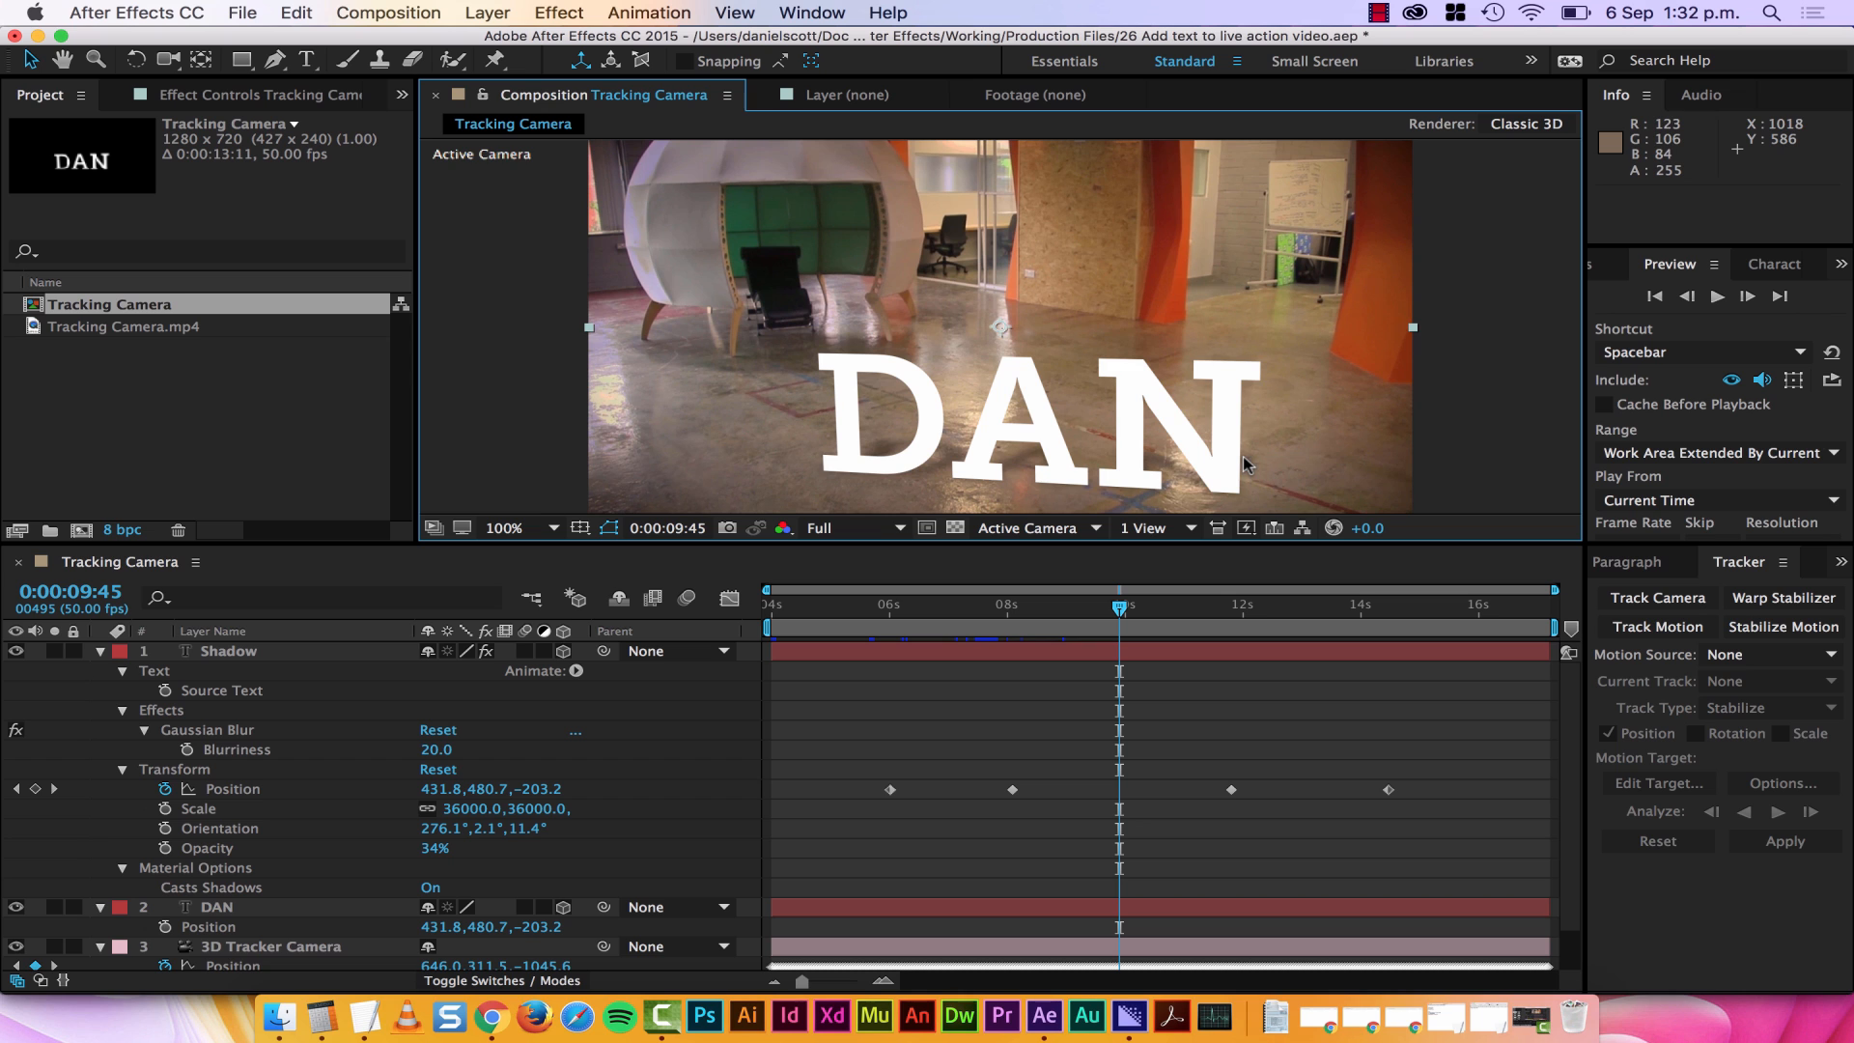
pyautogui.moveTo(1304, 504)
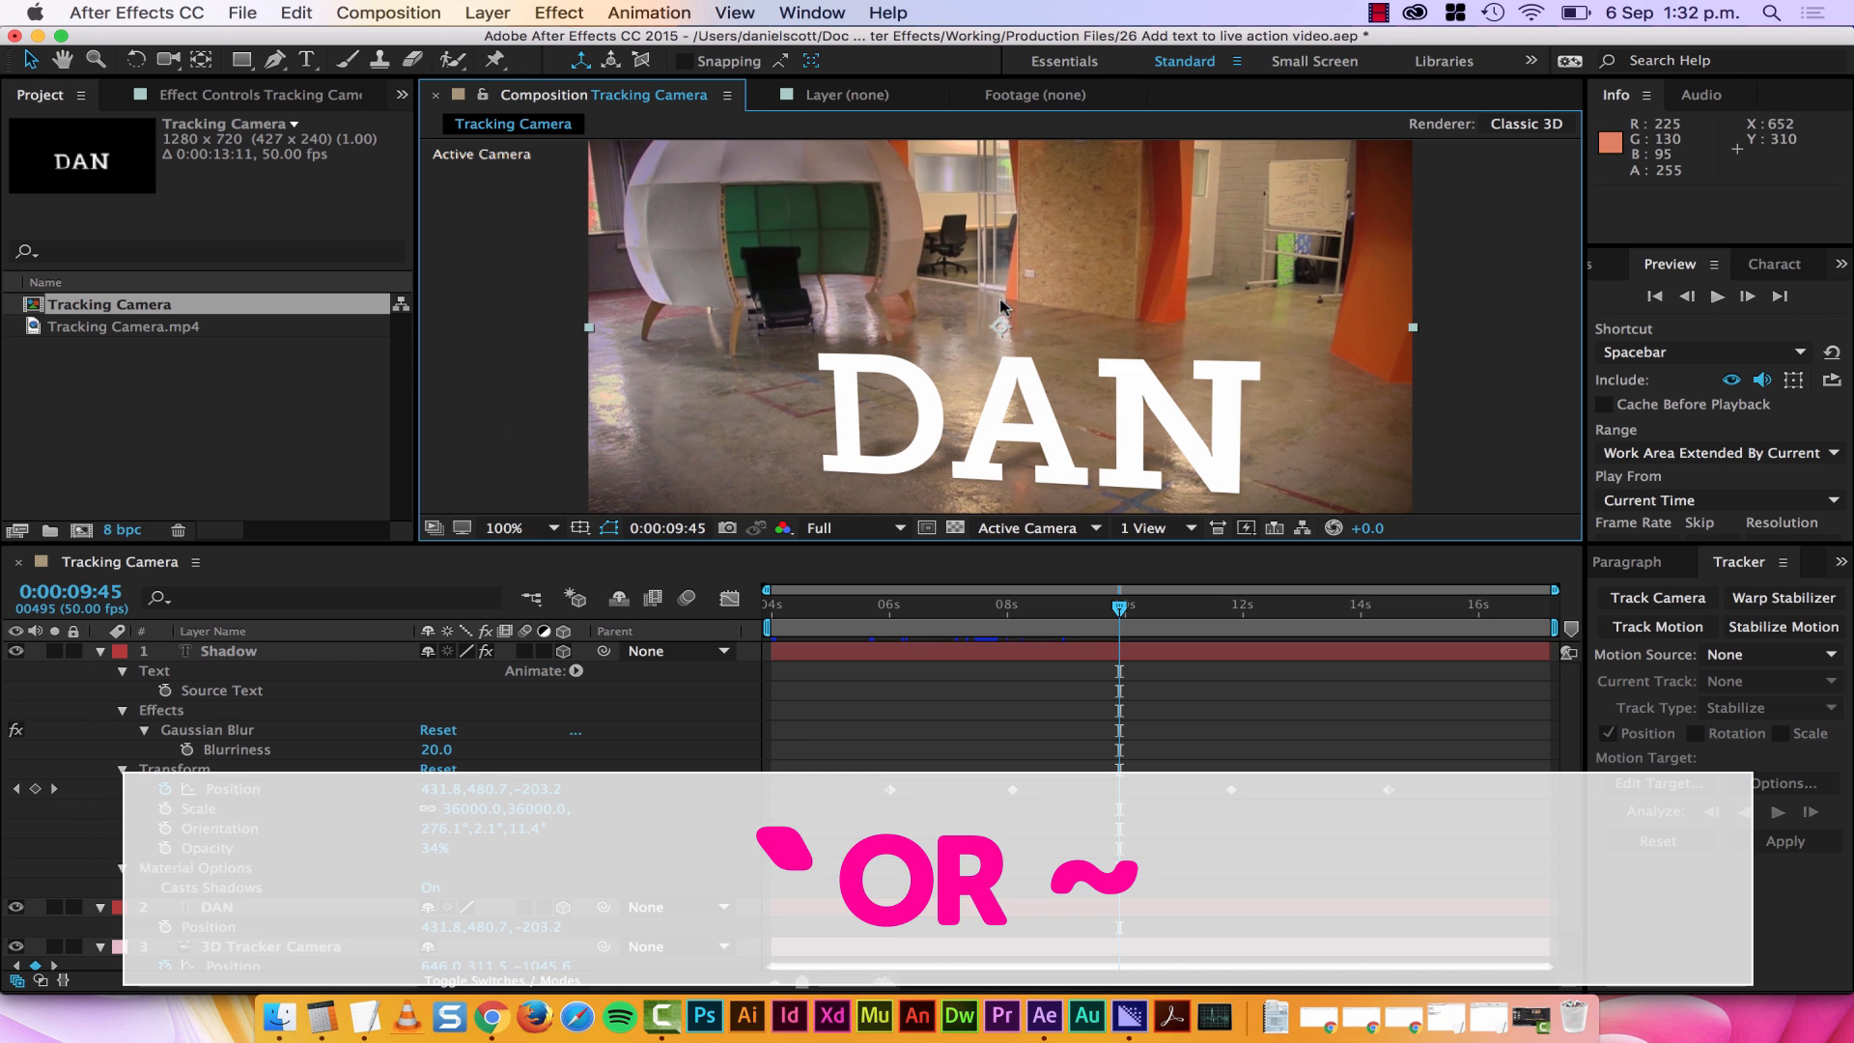
pyautogui.moveTo(999, 317)
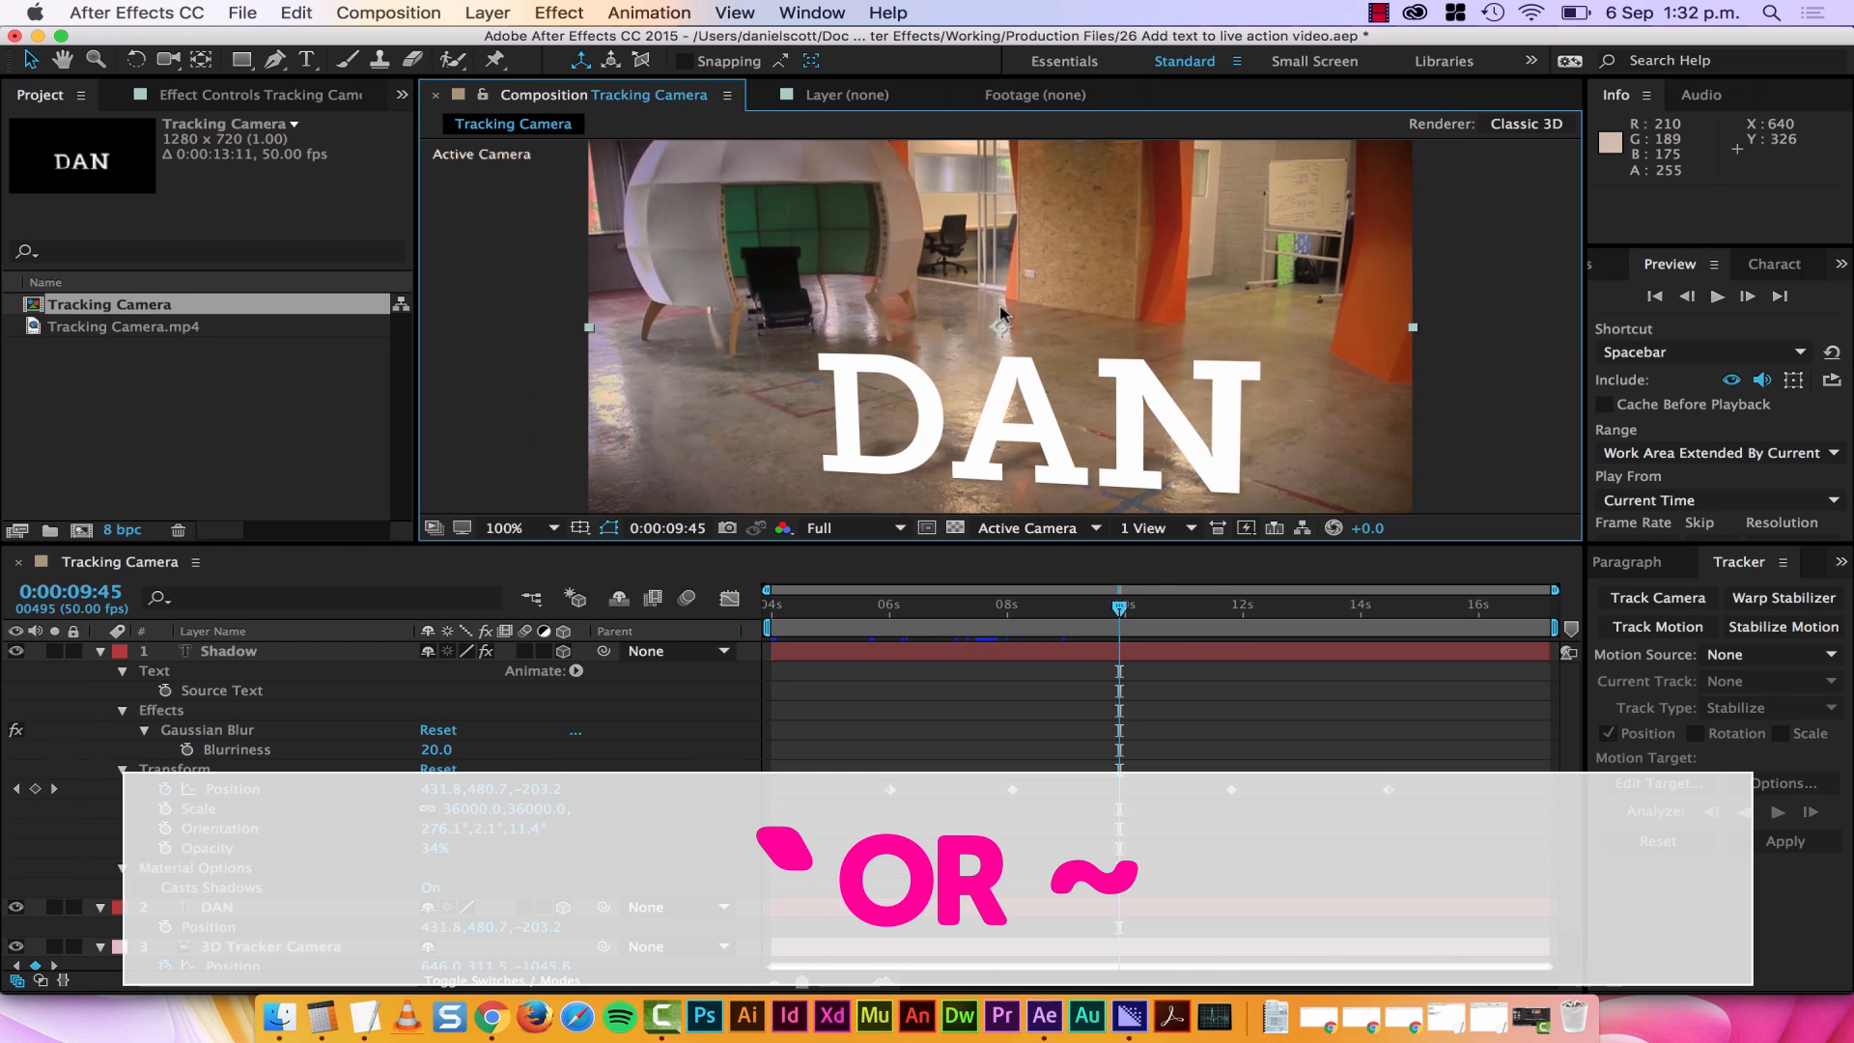
pyautogui.moveTo(926, 757)
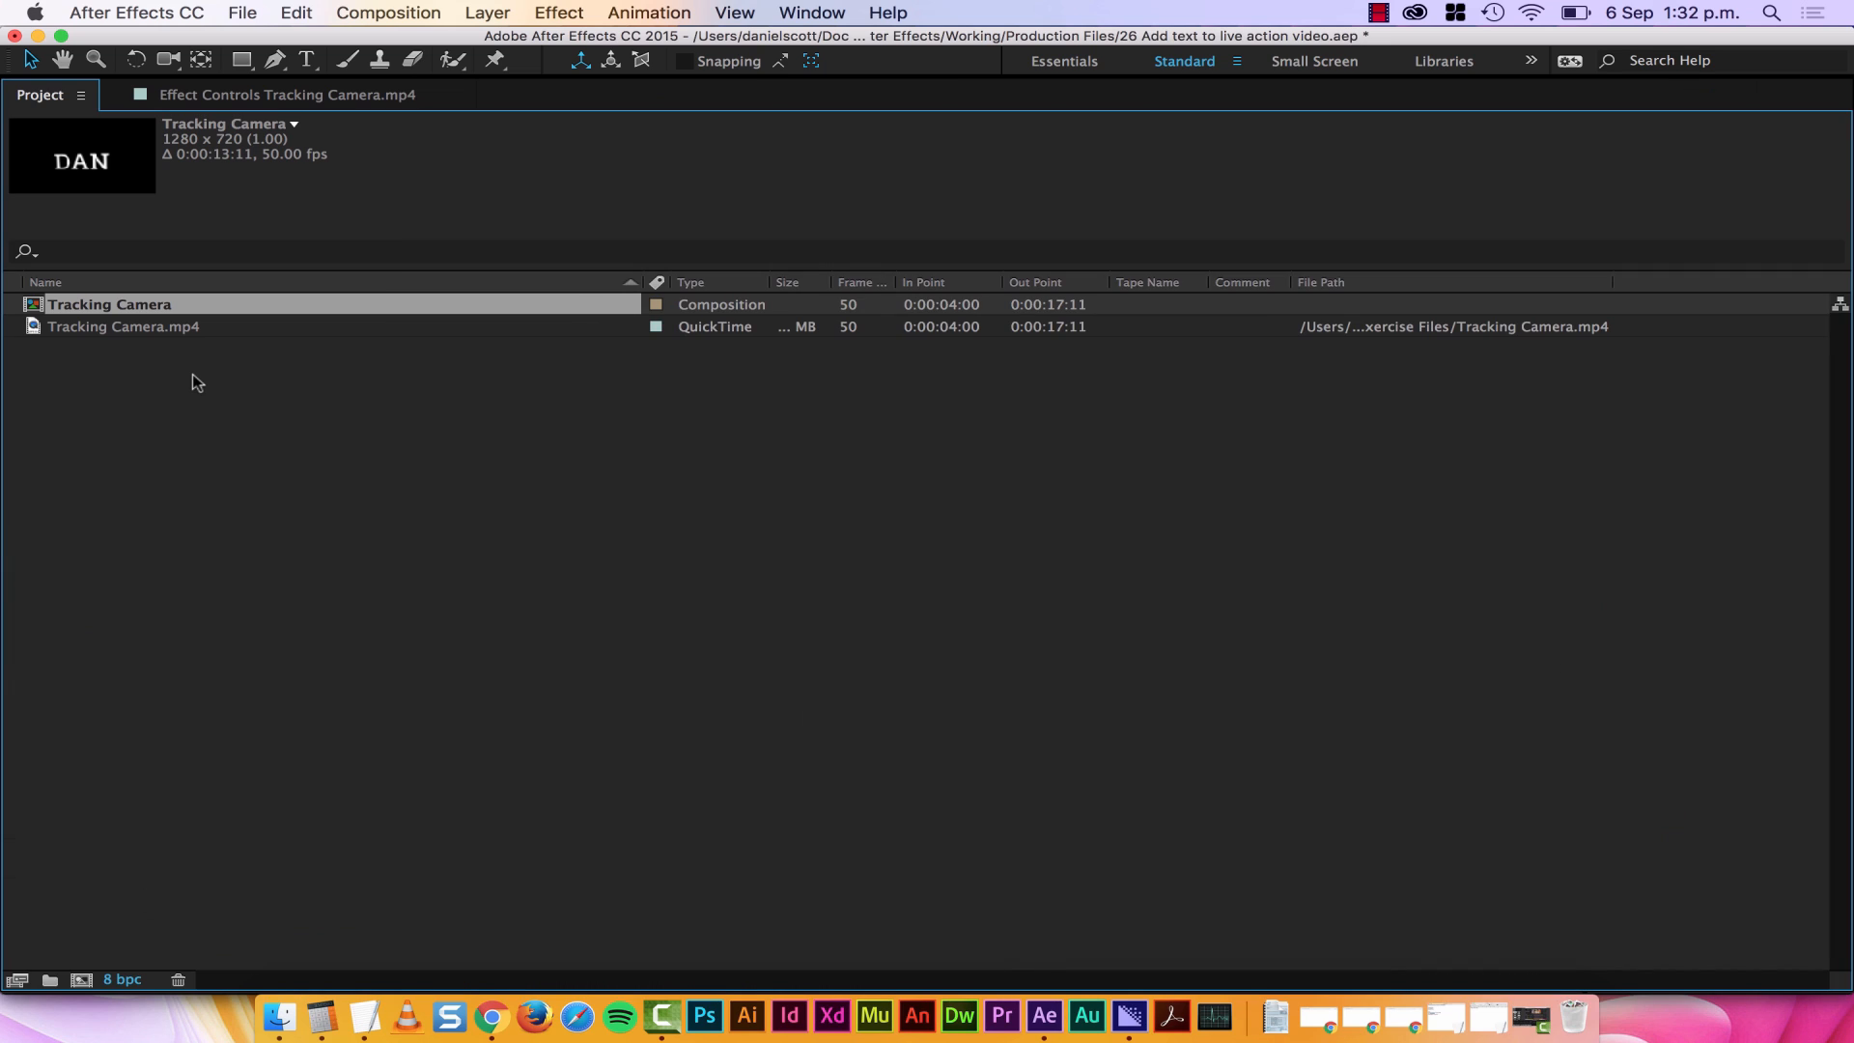
# - Switch from the maximized Project panel to the course web page in Chrome
pyautogui.click(488, 1014)
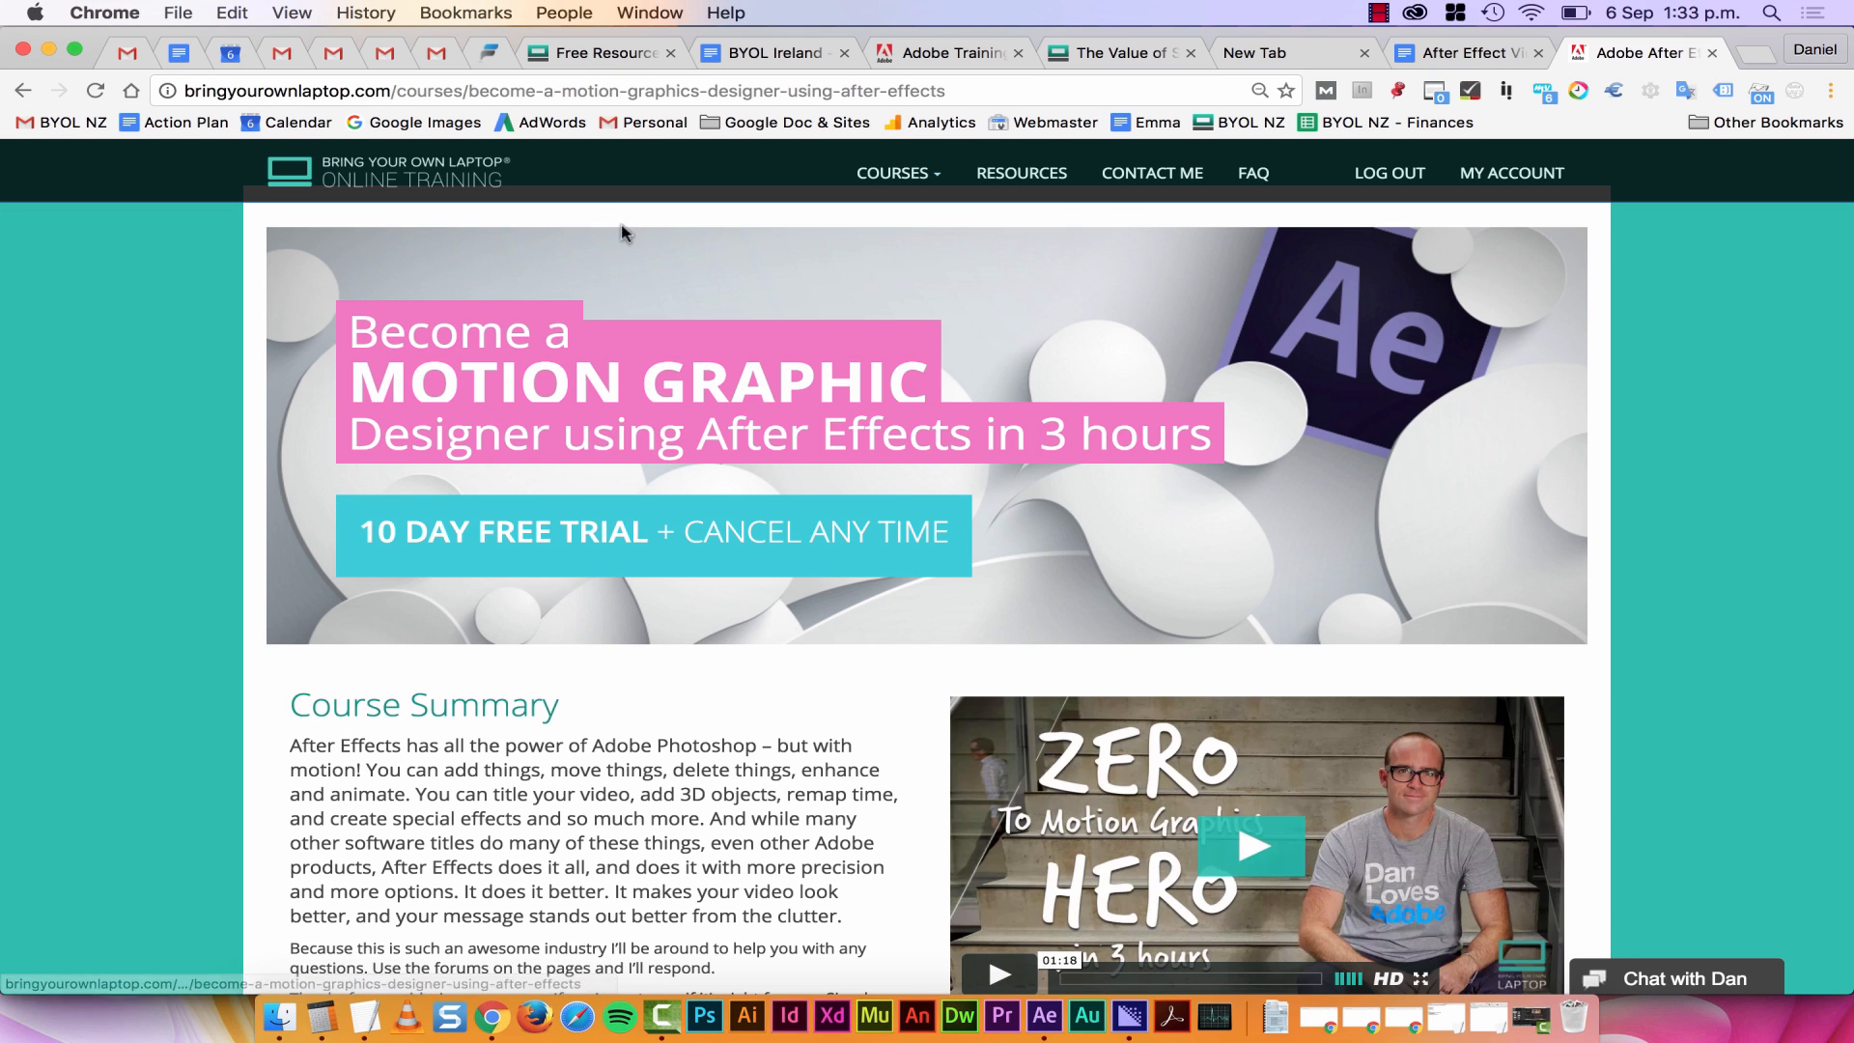